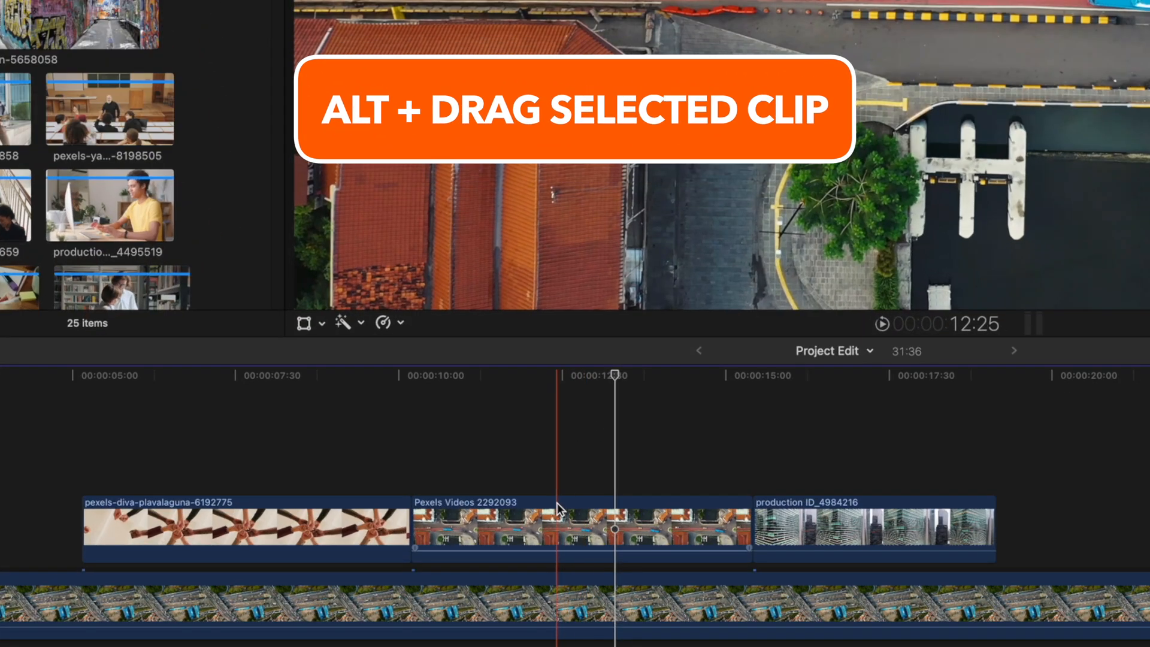
Step: Option-drag the Pexels Videos 2292093 clip up one lane to create a connected copy
left_click_drag(579, 529, 579, 403)
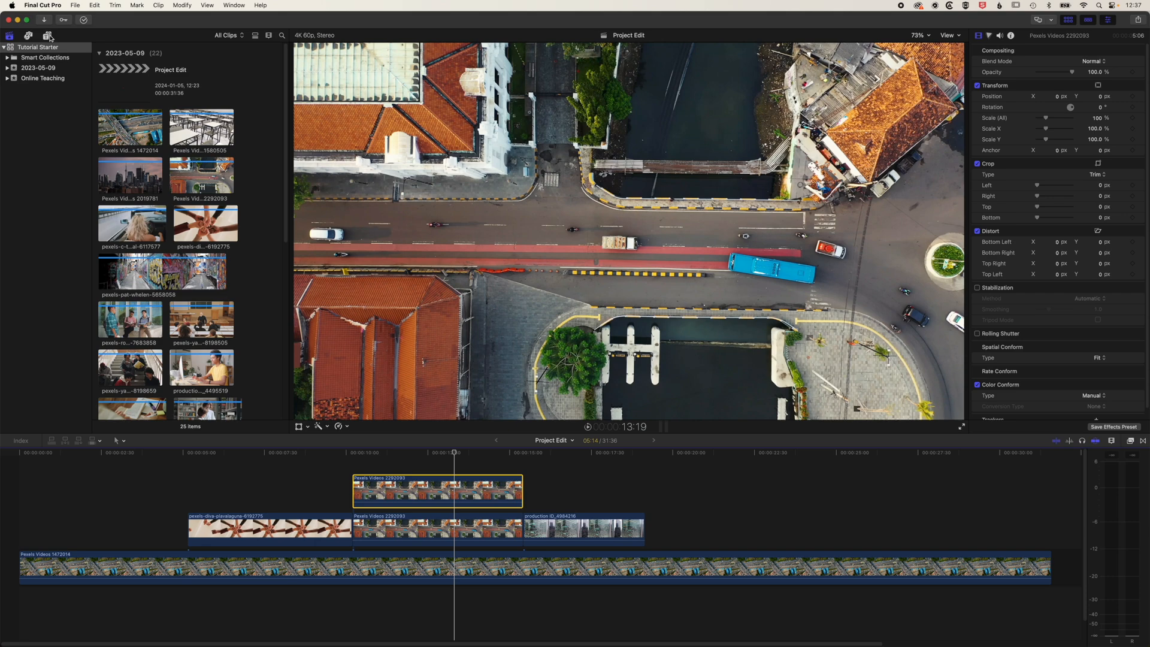
Step: Add a Basic Title at the timeline start reading 'TIMELINE SHORTCUTS'
left_click(47, 36)
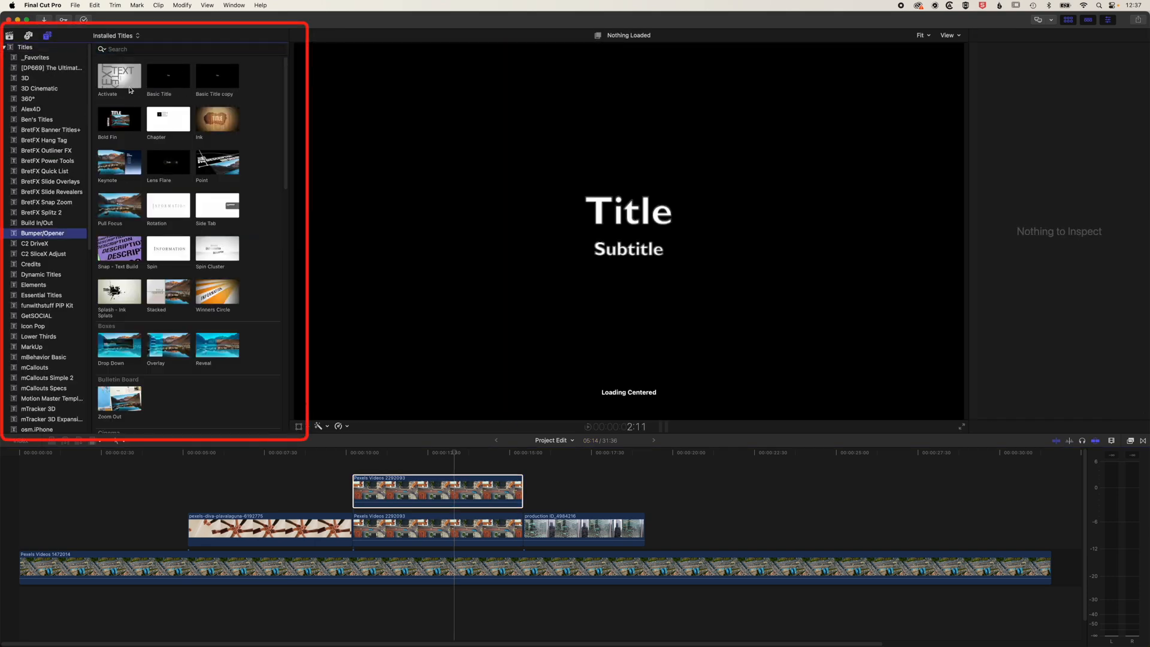
left_click(168, 76)
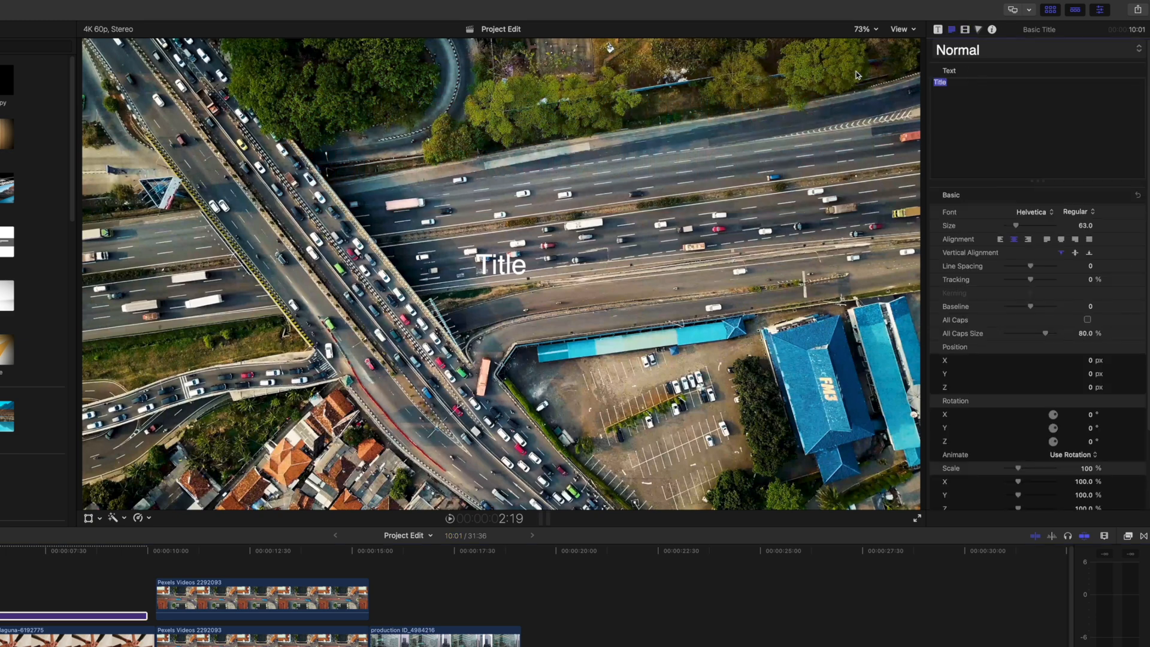
type("TIMELINE SHORTCUTS")
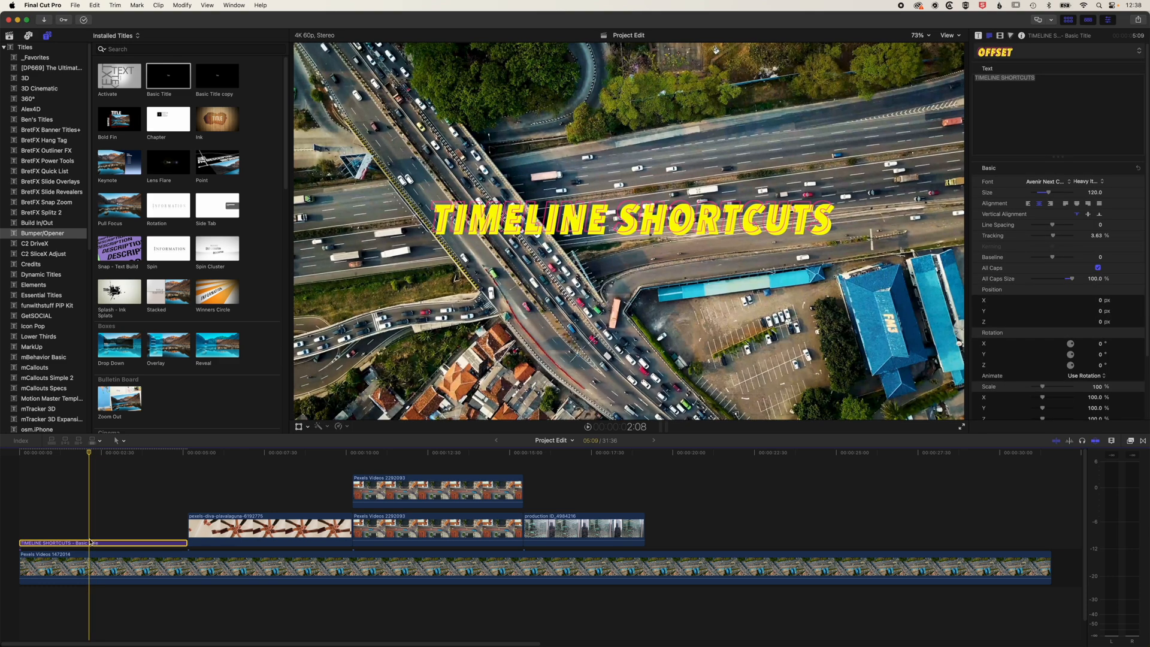
Step: Option-drag title copies above the duplicate clip and further along the timeline
left_click_drag(102, 543, 301, 470)
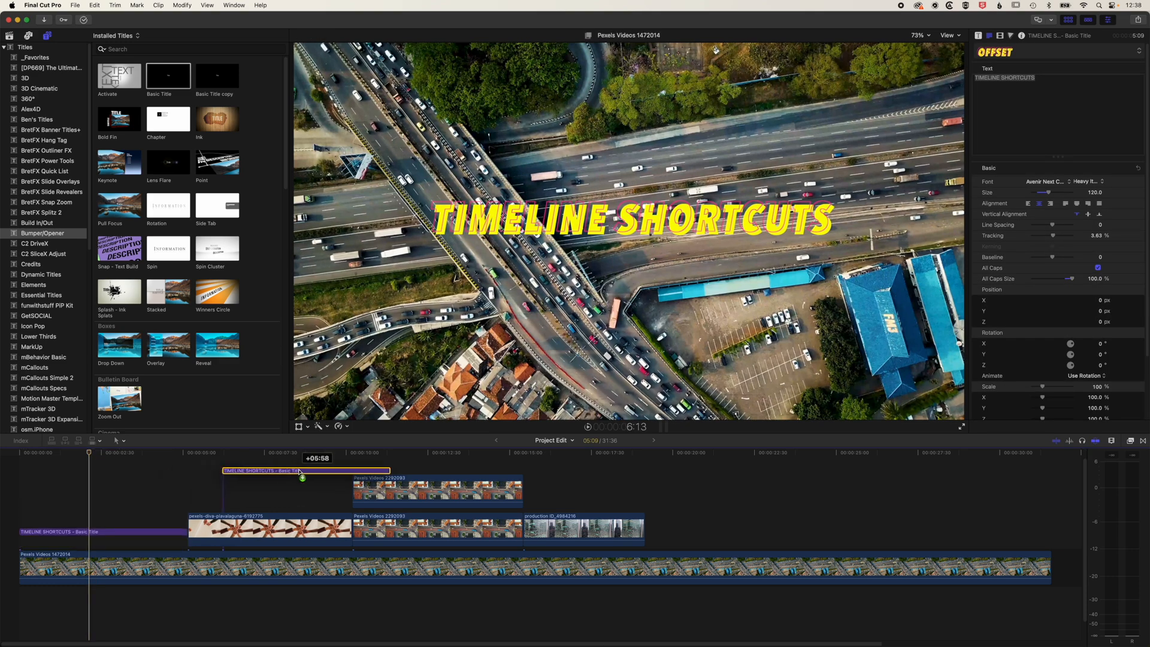
left_click_drag(301, 470, 437, 466)
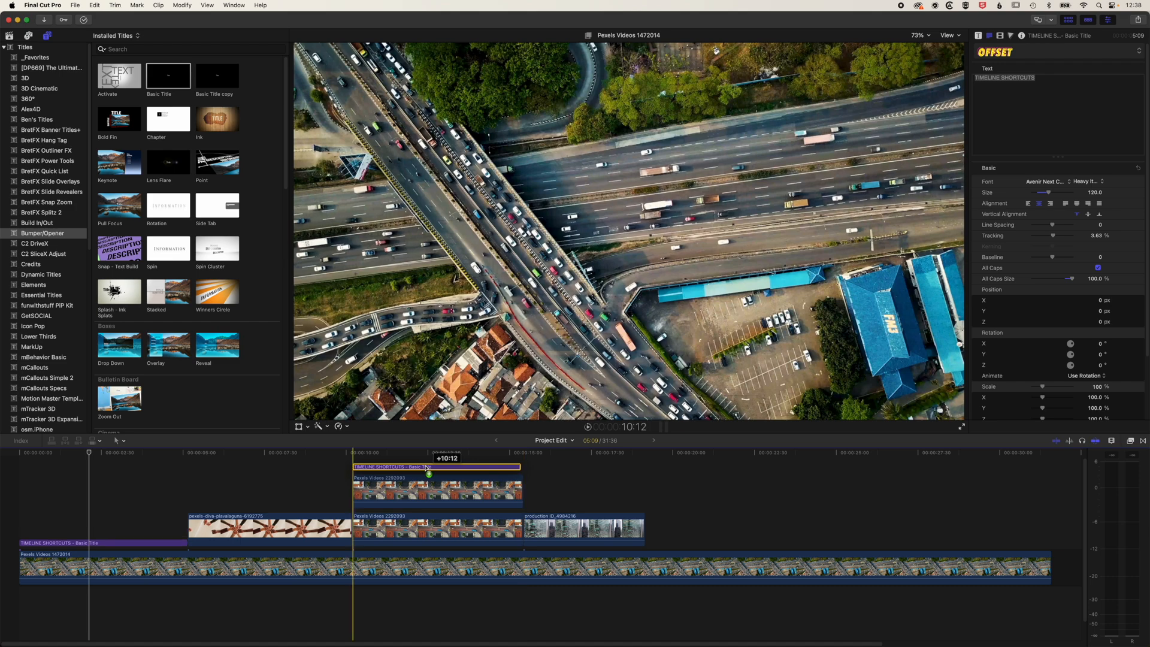
left_click_drag(437, 467, 765, 522)
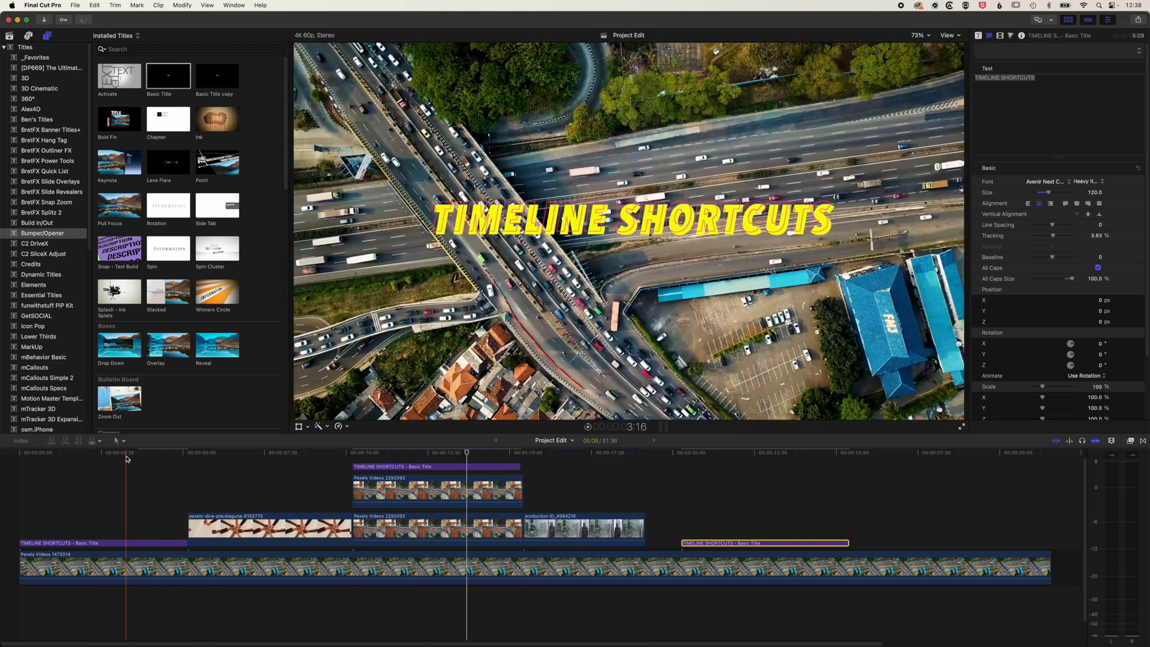
Step: Edit the later stacked title copies to read TIMELINE and SHORTCUTS
left_click(652, 469)
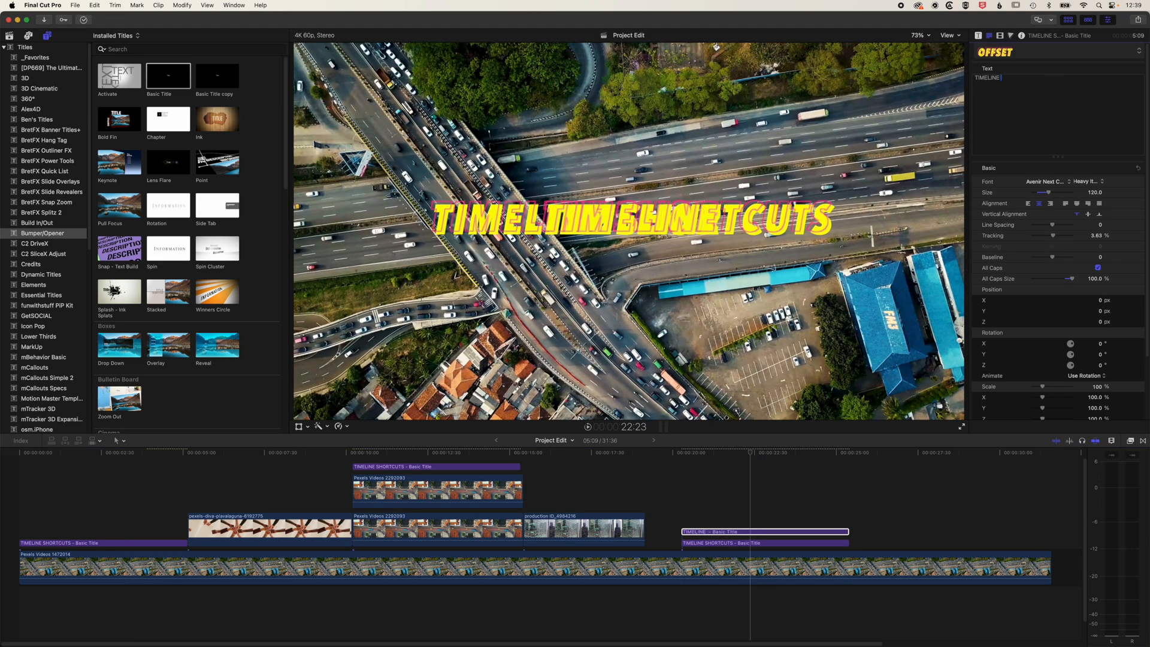
left_click(751, 543)
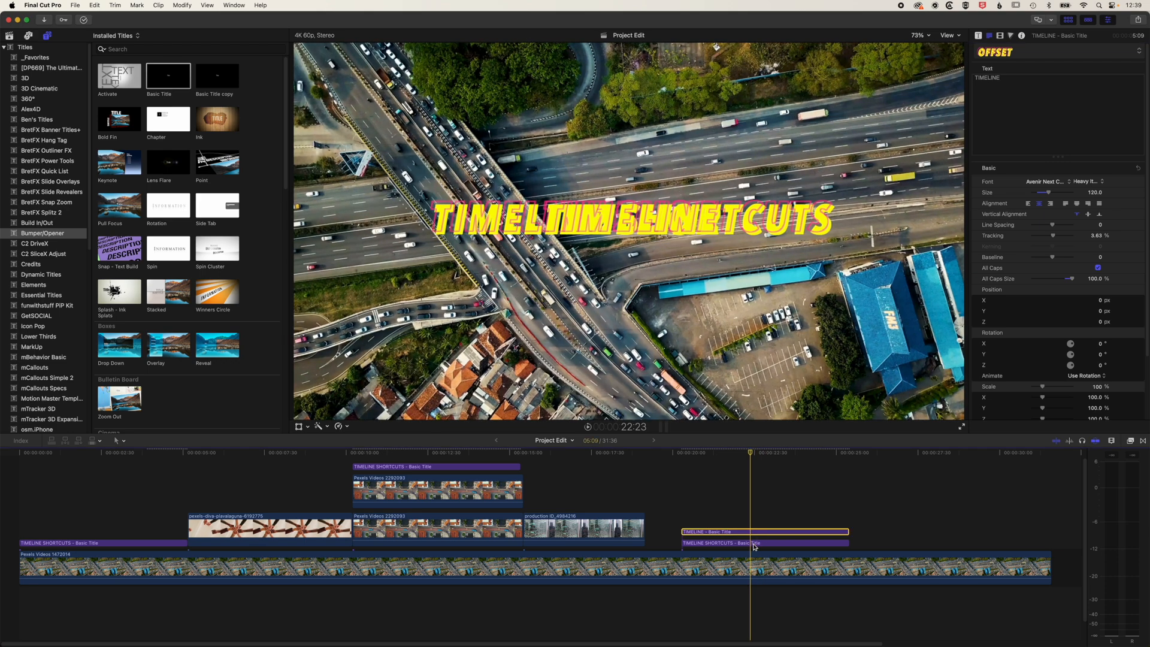
left_click(762, 542)
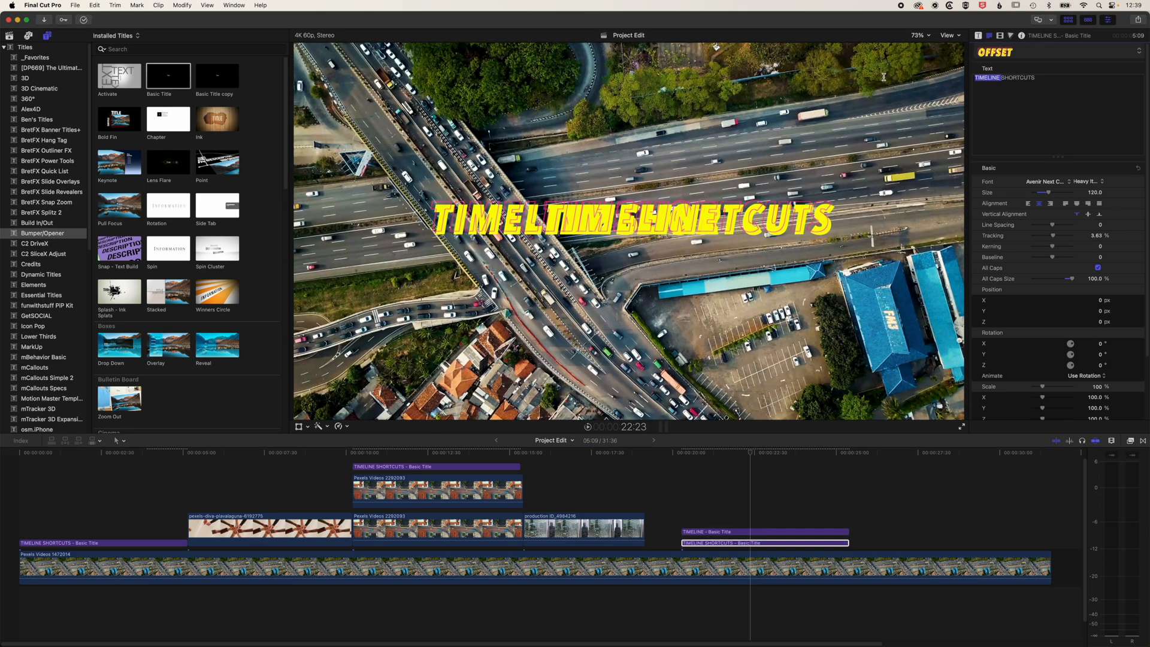
left_click(749, 452)
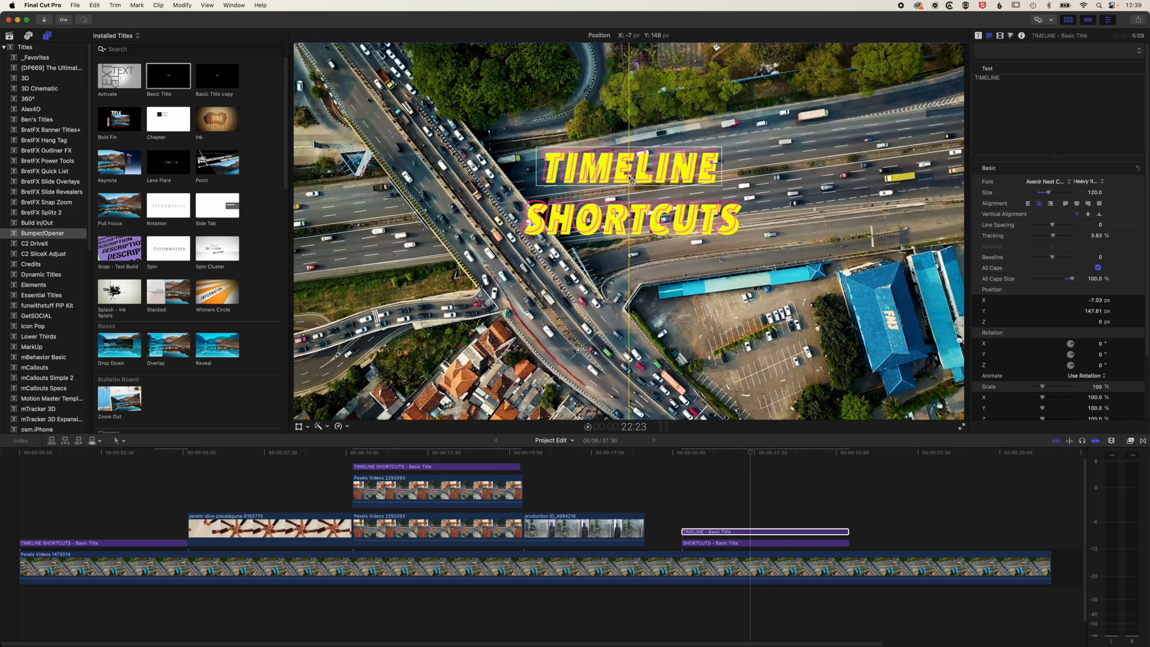
Step: Add Cross Dissolve to the starts of the TIMELINE and SHORTCUTS titles and remove the duplicate
left_click(762, 531)
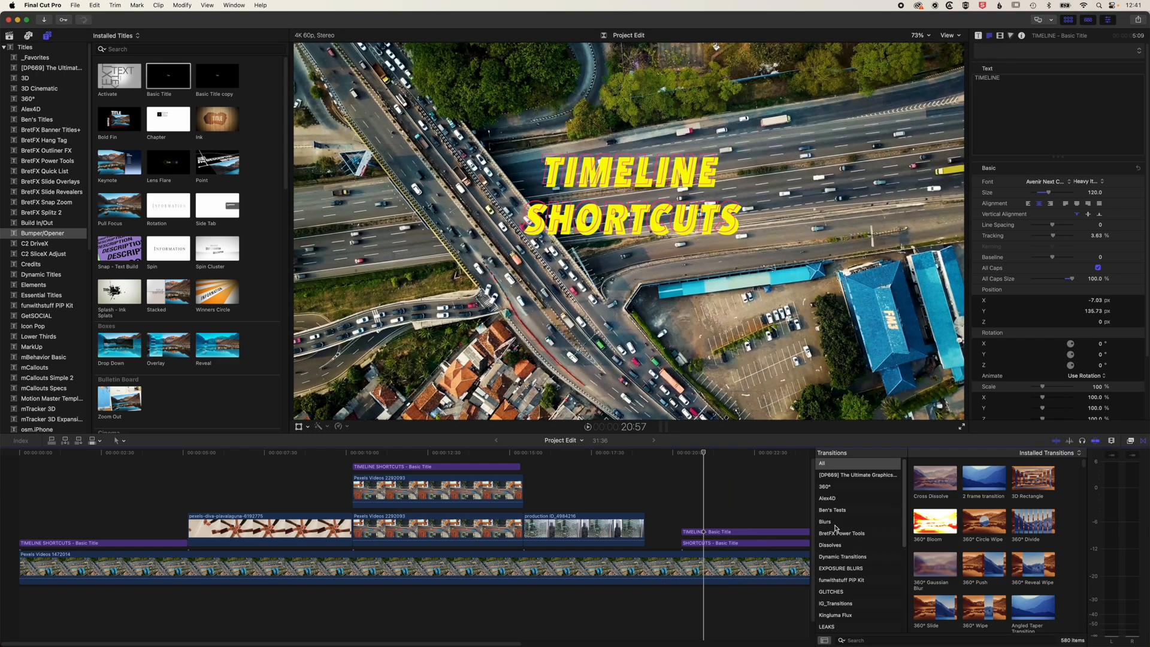
left_click(830, 545)
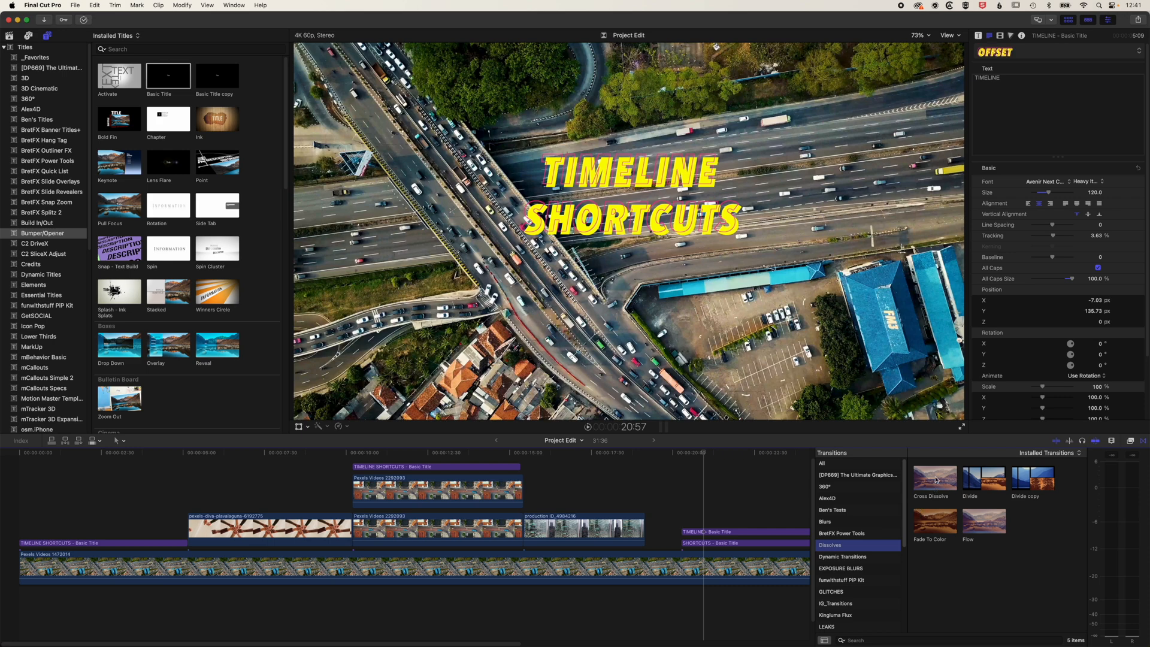
left_click(743, 532)
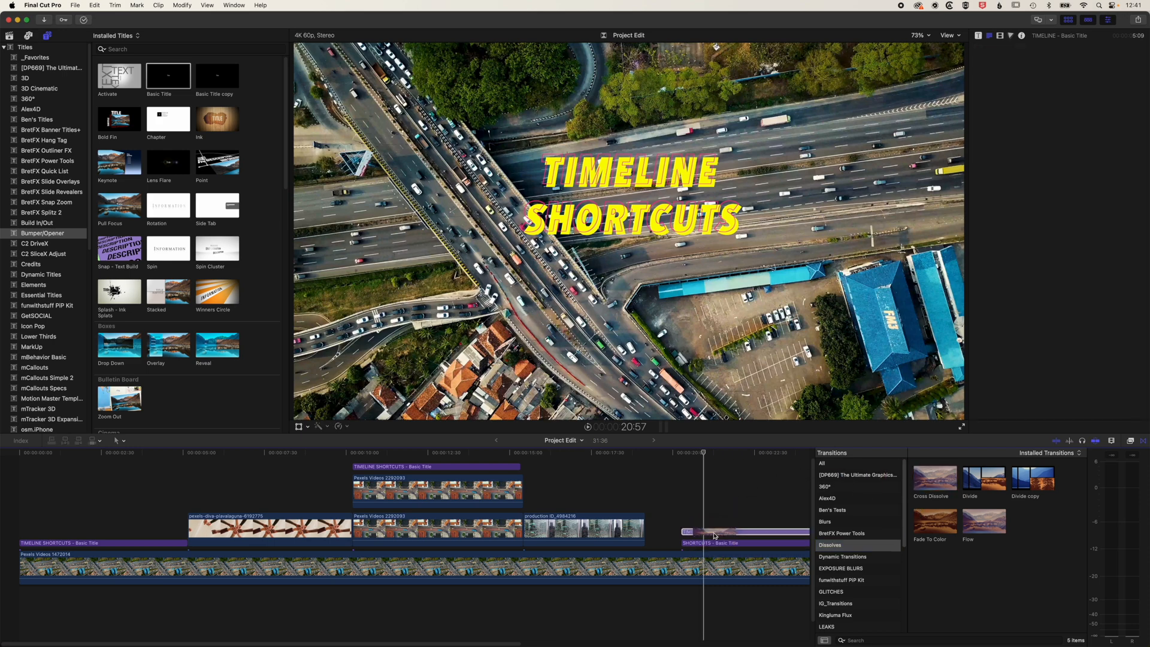
left_click(739, 532)
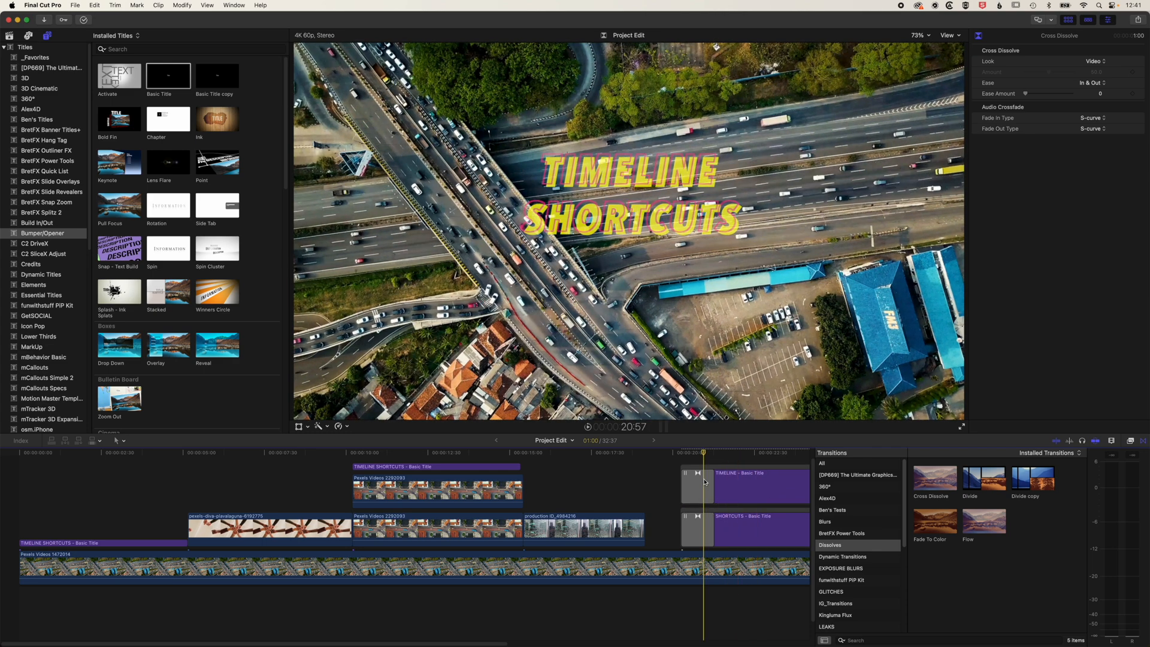
left_click(722, 485)
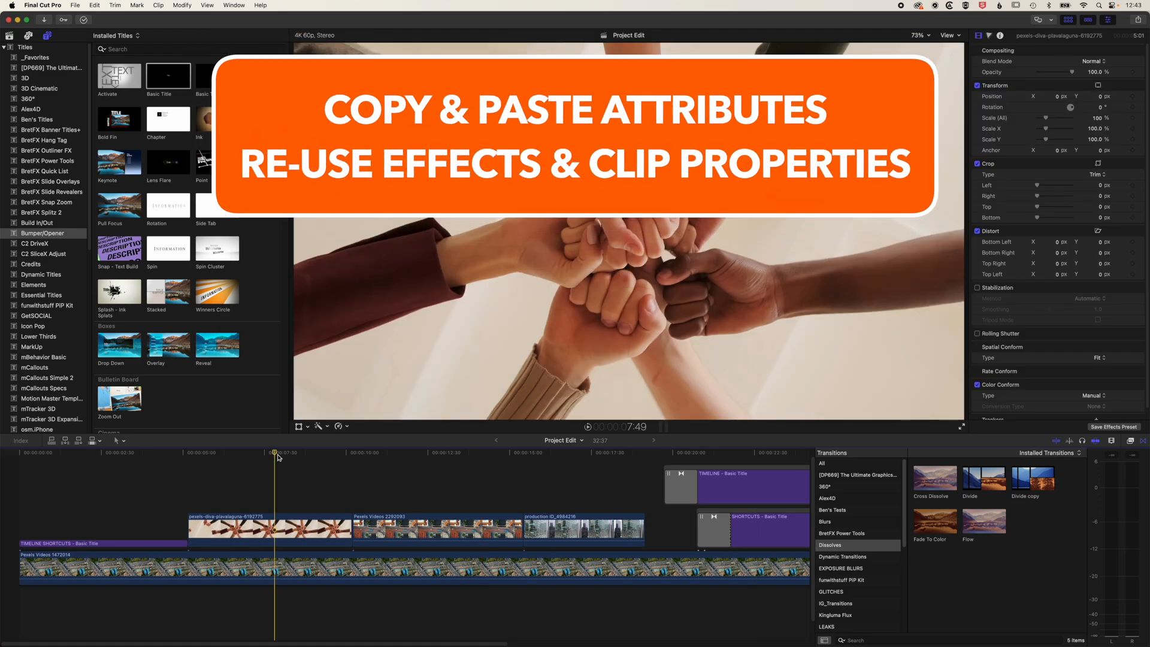
Step: Scale the hands clip into an upper-left inset and partially dim the highway background's opacity
left_click(298, 426)
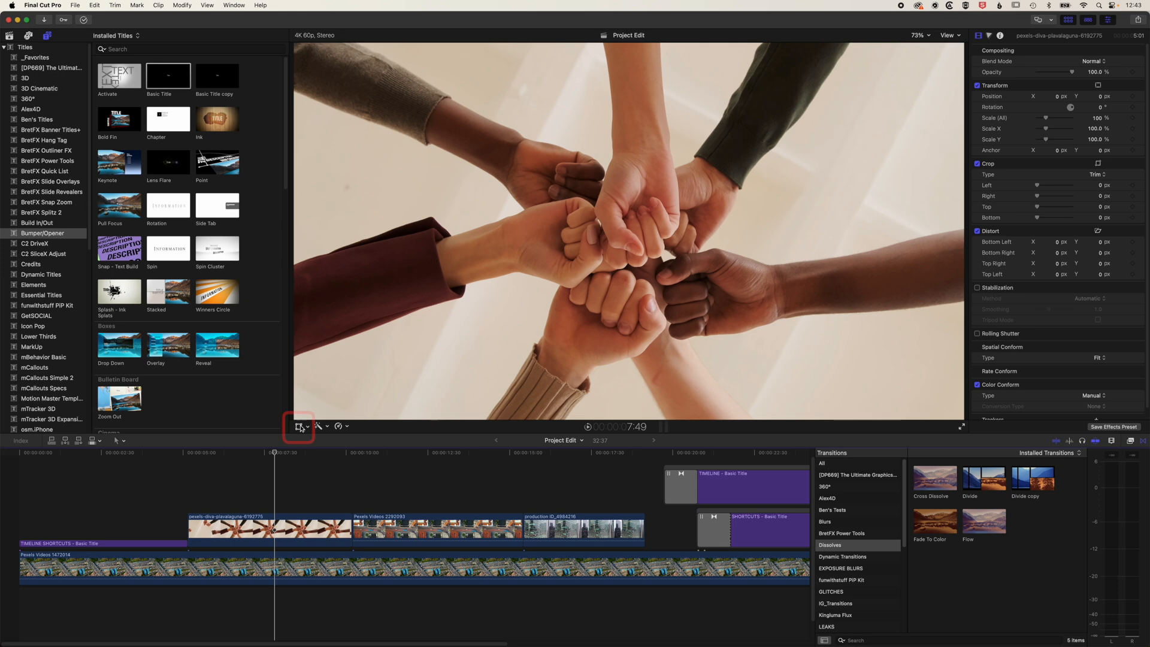
left_click(298, 426)
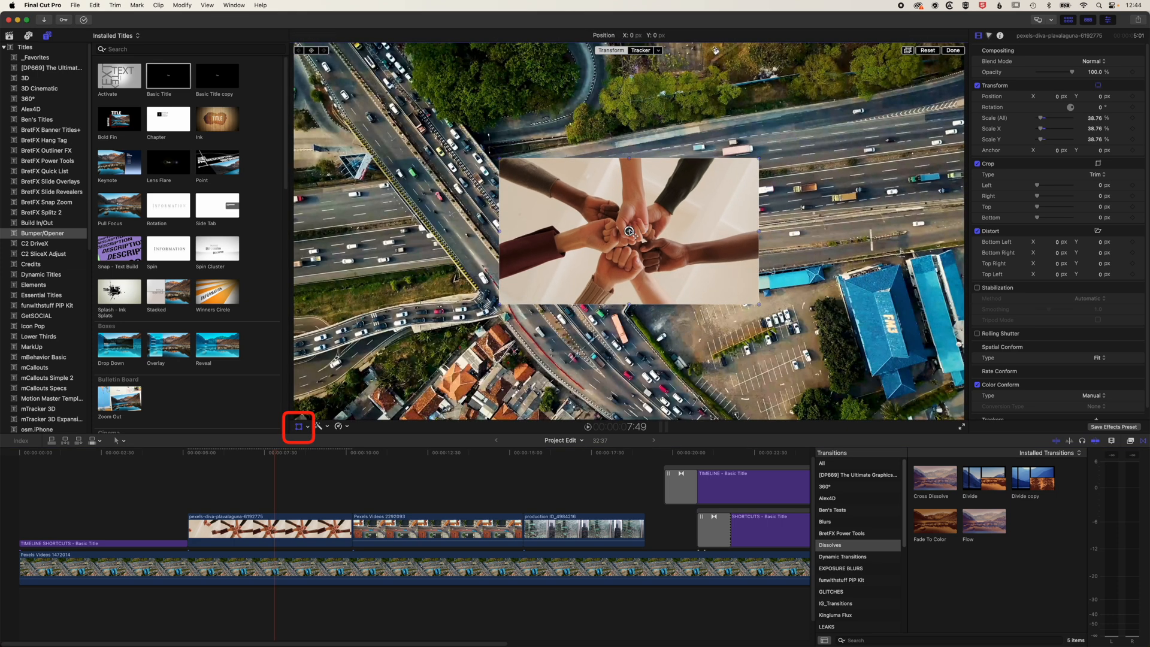
left_click_drag(628, 231, 460, 138)
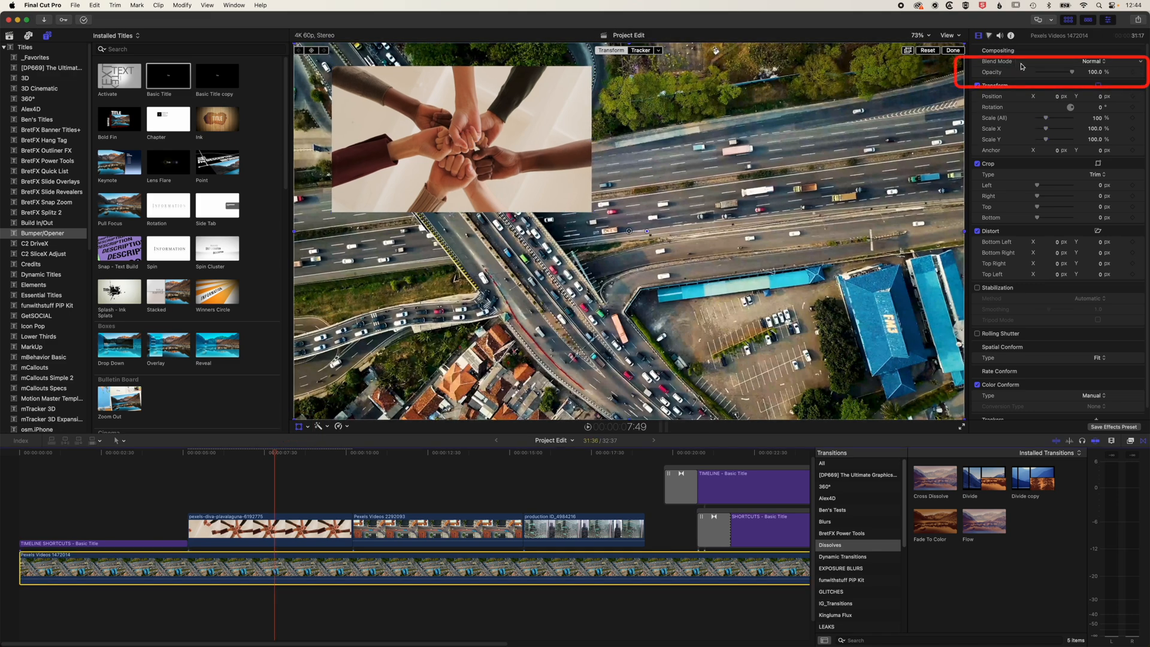
left_click_drag(1071, 72, 1038, 72)
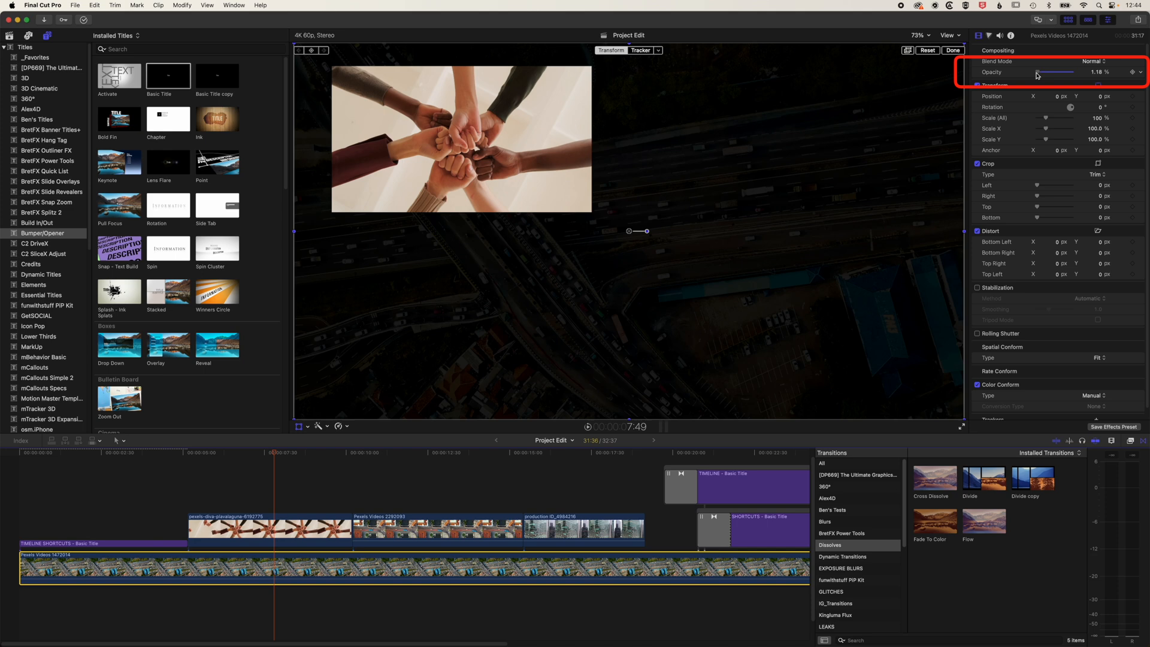
left_click_drag(1037, 71, 1060, 72)
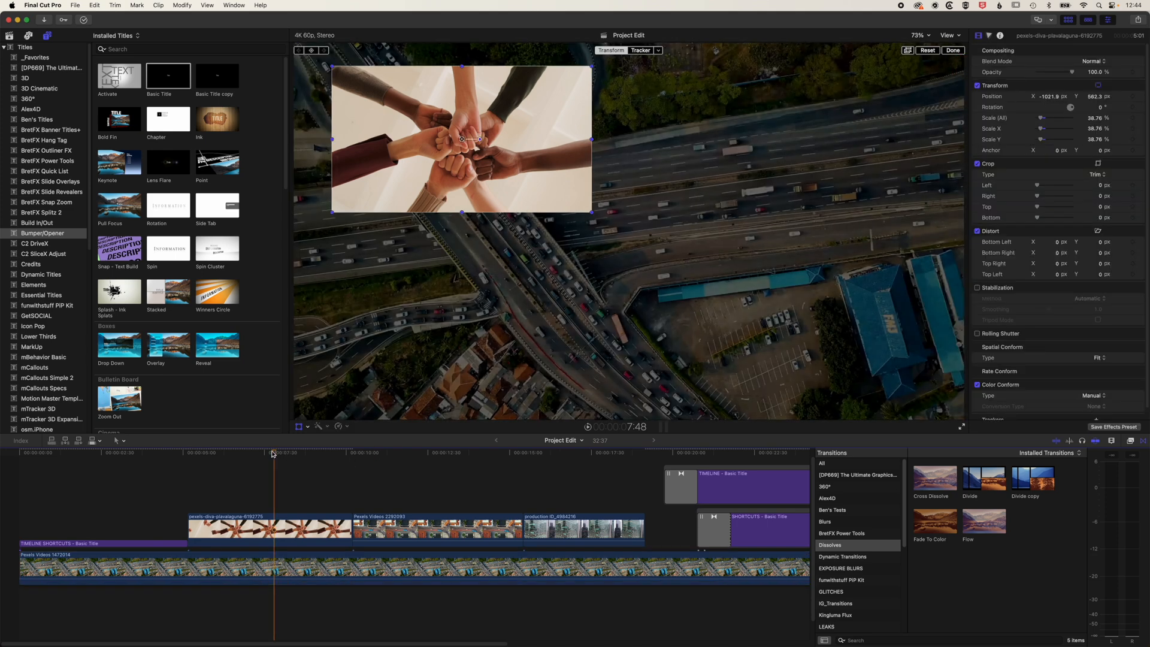
Step: Skim to the building footage and select the hands clip to copy its settings
left_click(262, 453)
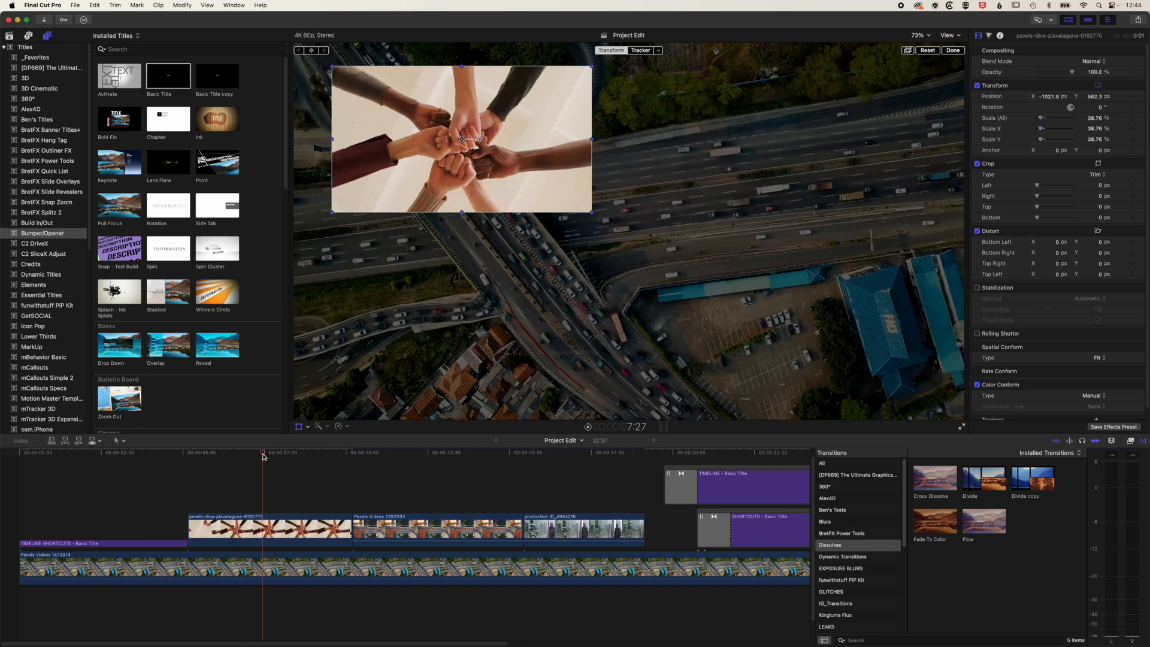
left_click(544, 453)
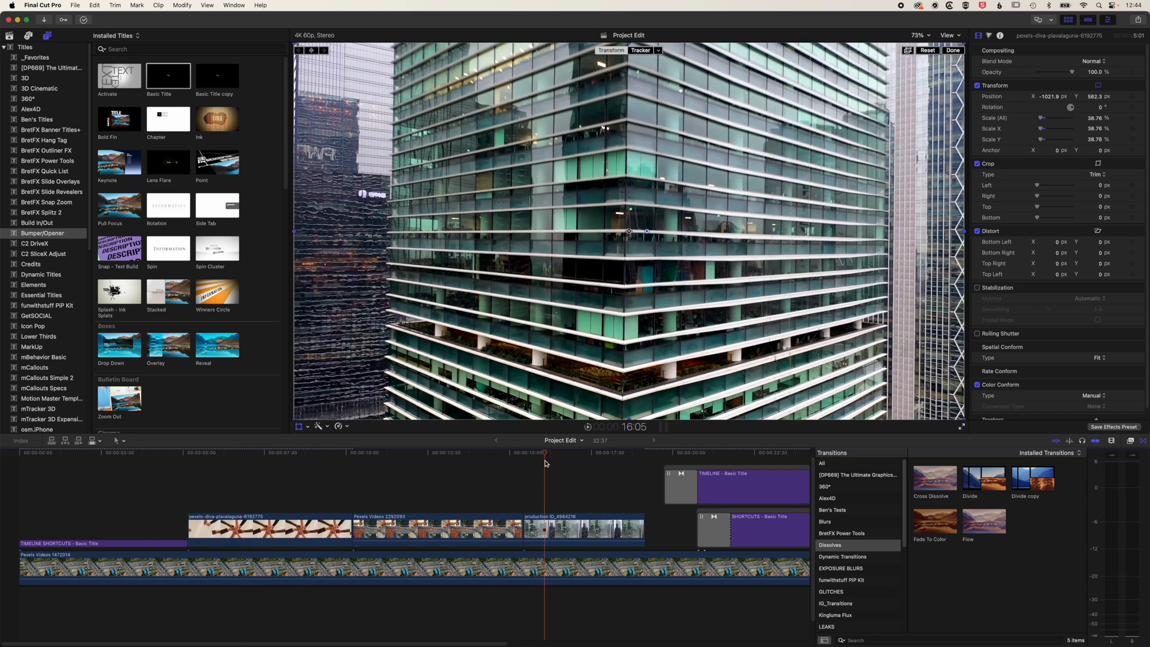
left_click(269, 529)
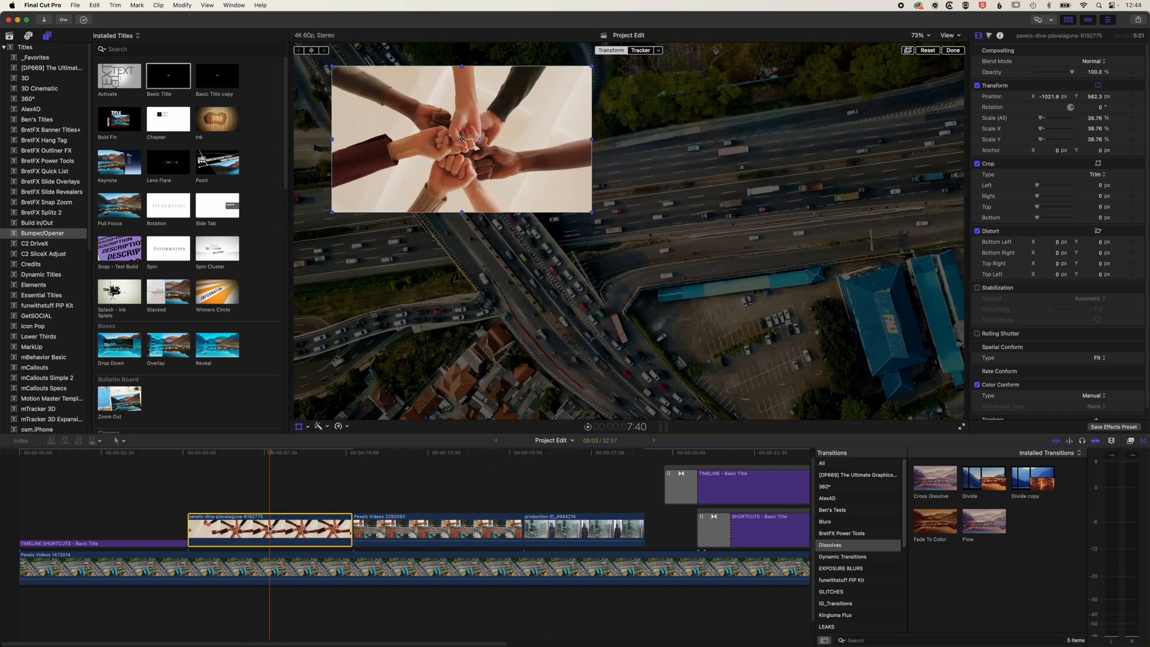
left_click(95, 5)
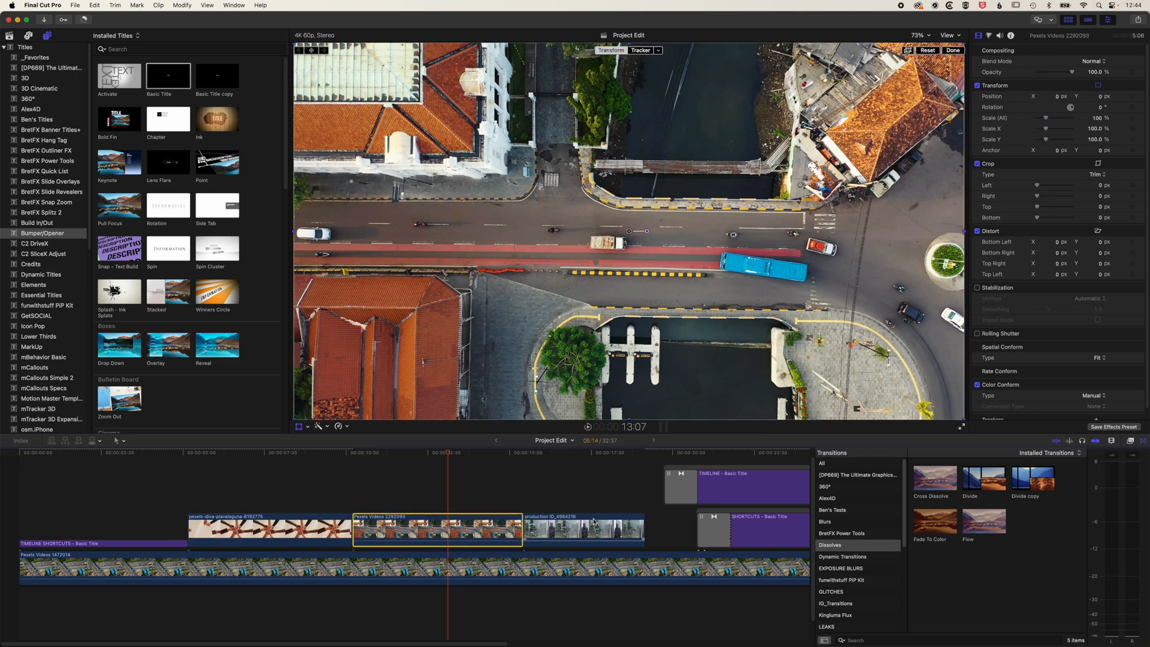
Step: Paste Position, Scale and Compositing onto Pexels Videos 2292093 and production ID_4984216
left_click(583, 530)
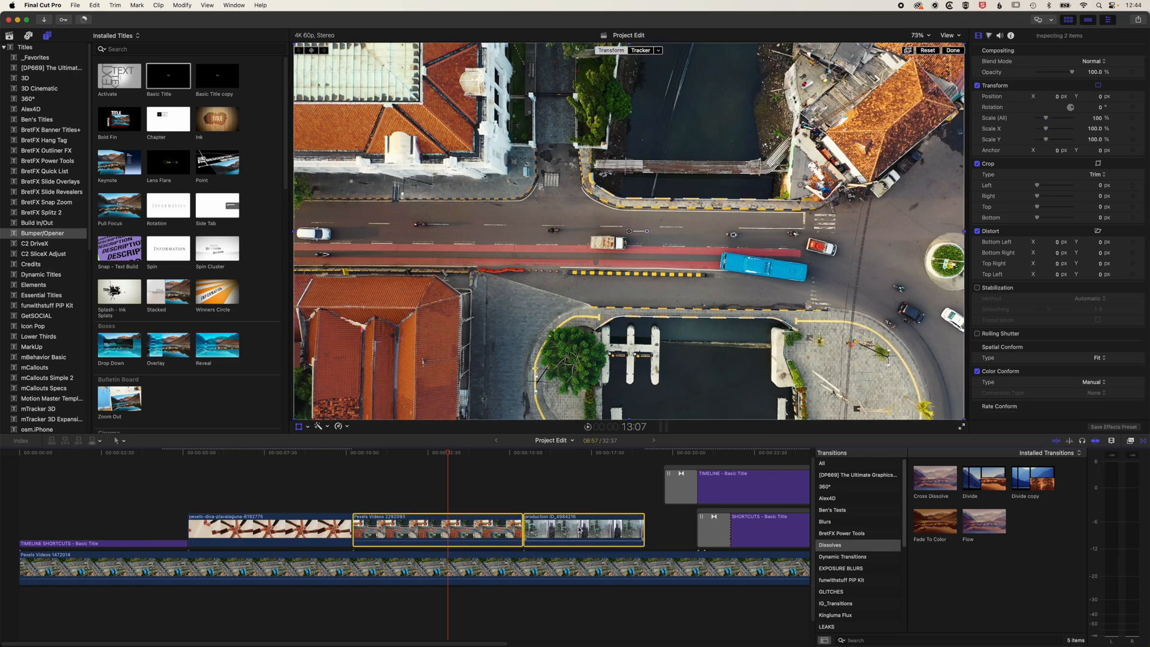
left_click(94, 6)
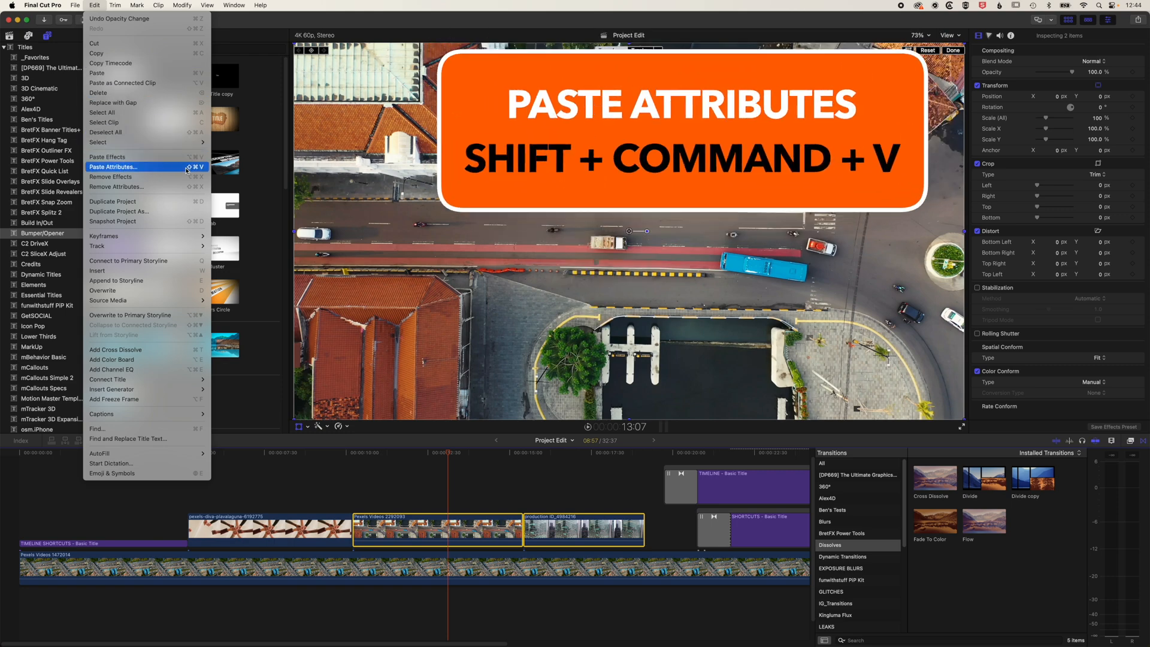
left_click(113, 166)
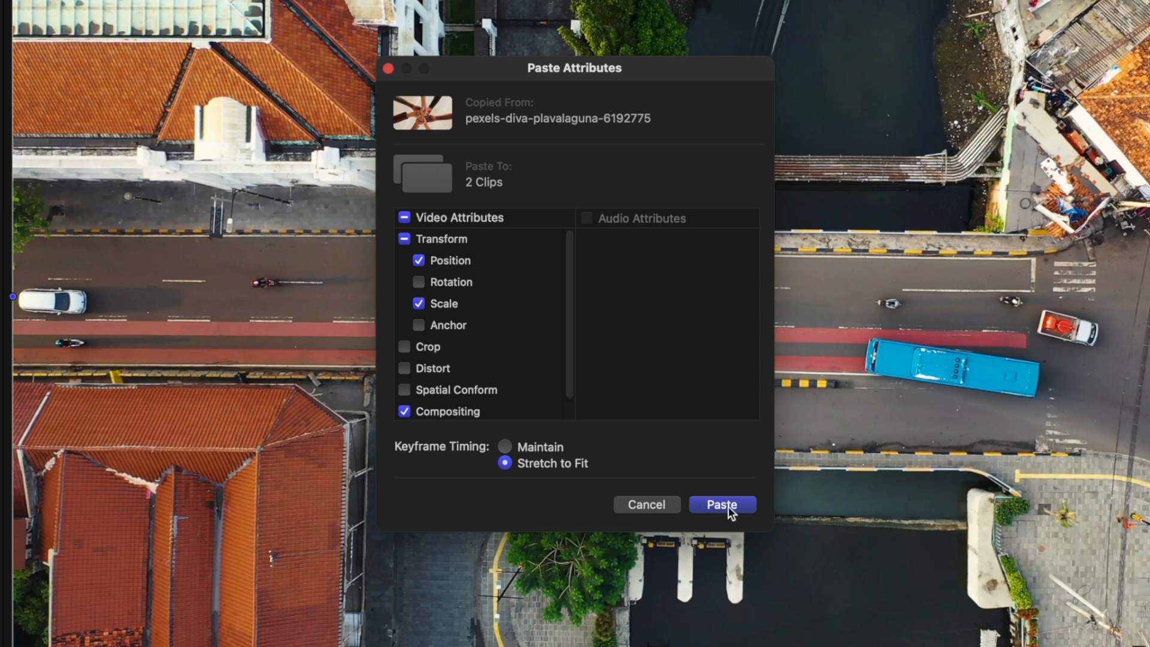
left_click(721, 504)
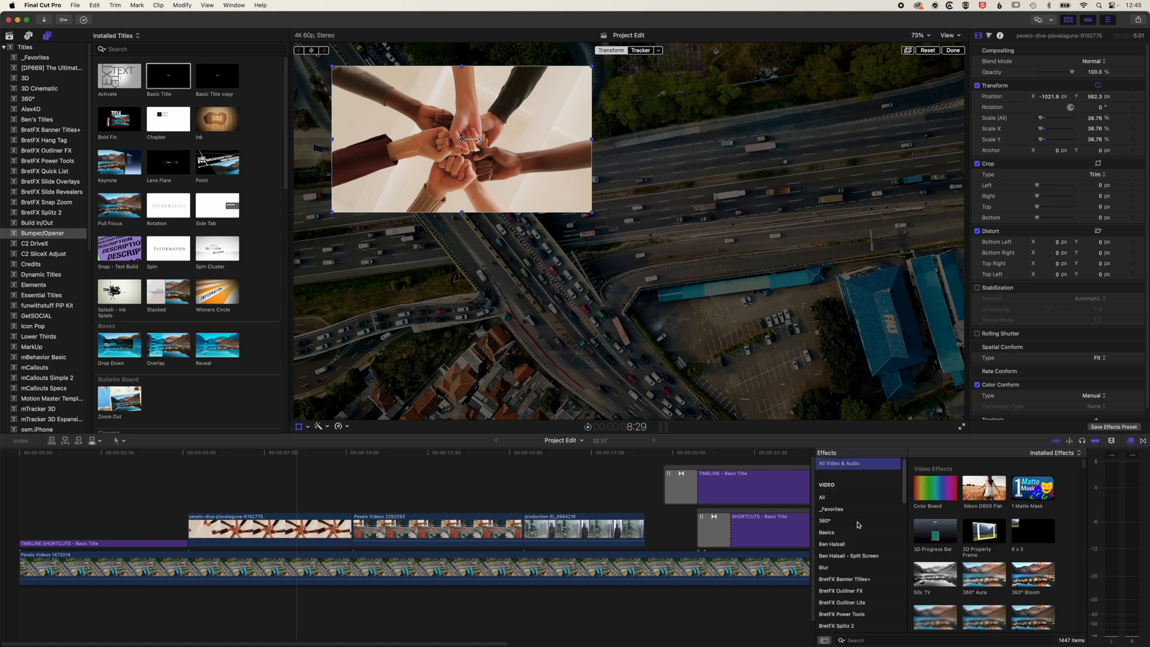
Step: Apply Colorize to the hands clip and change its Remap Black and Remap White colours
left_click(826, 536)
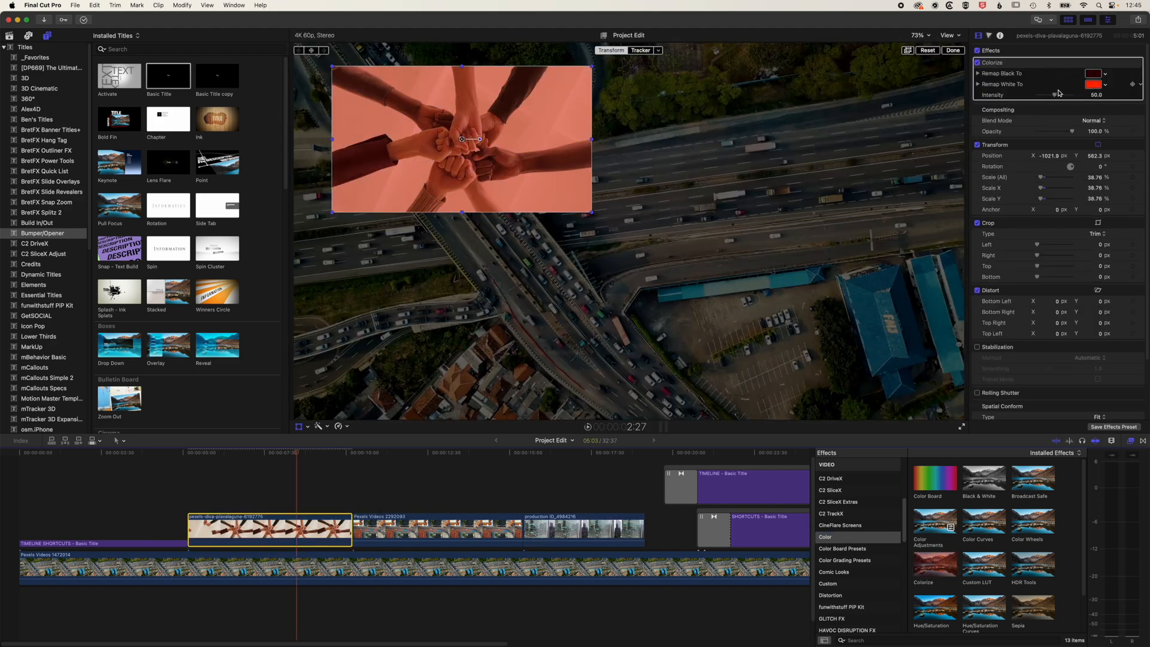
left_click(1093, 73)
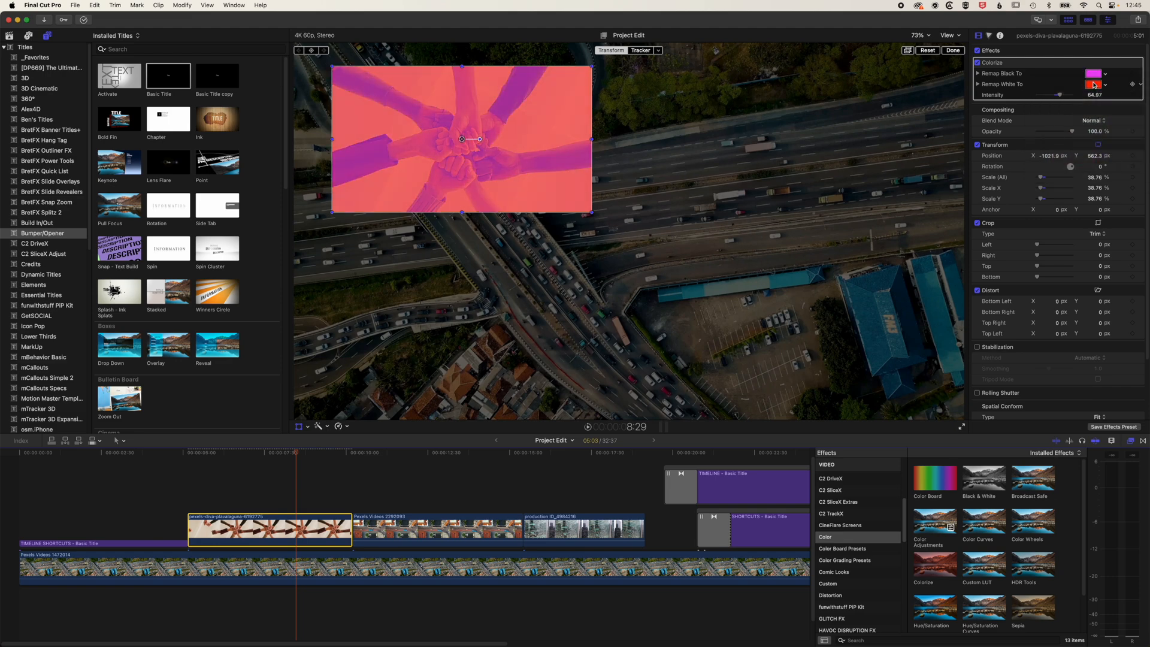
left_click(1093, 84)
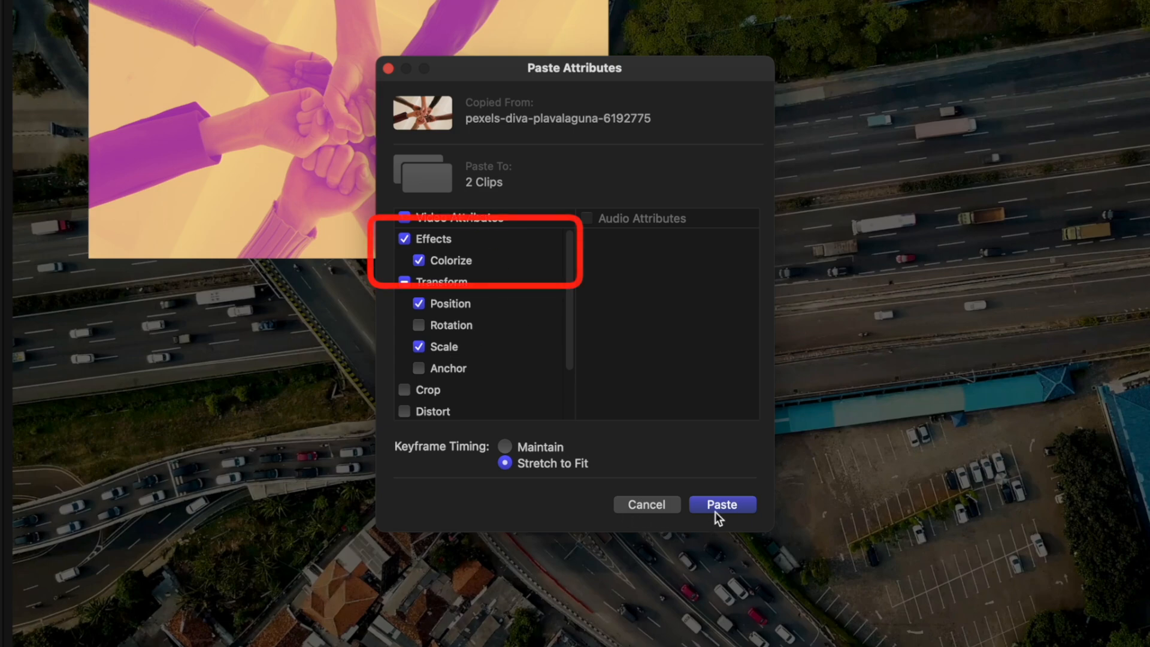
Step: Paste Colorize, Position and Scale onto the road and building clips, then preview
left_click(721, 504)
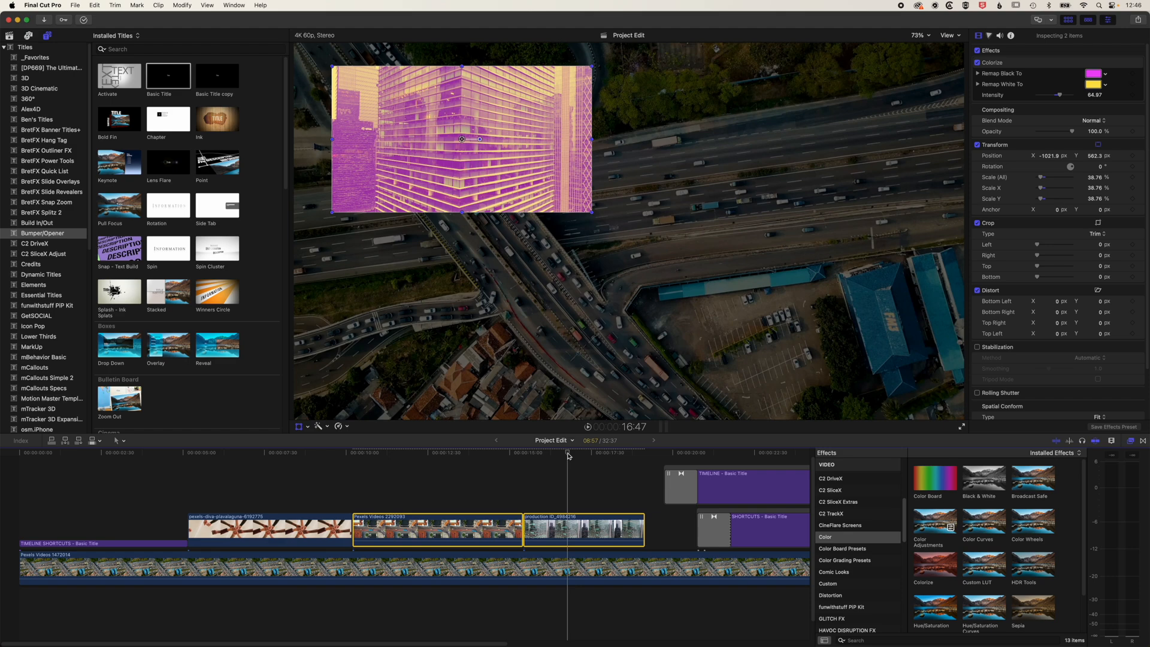
left_click(323, 452)
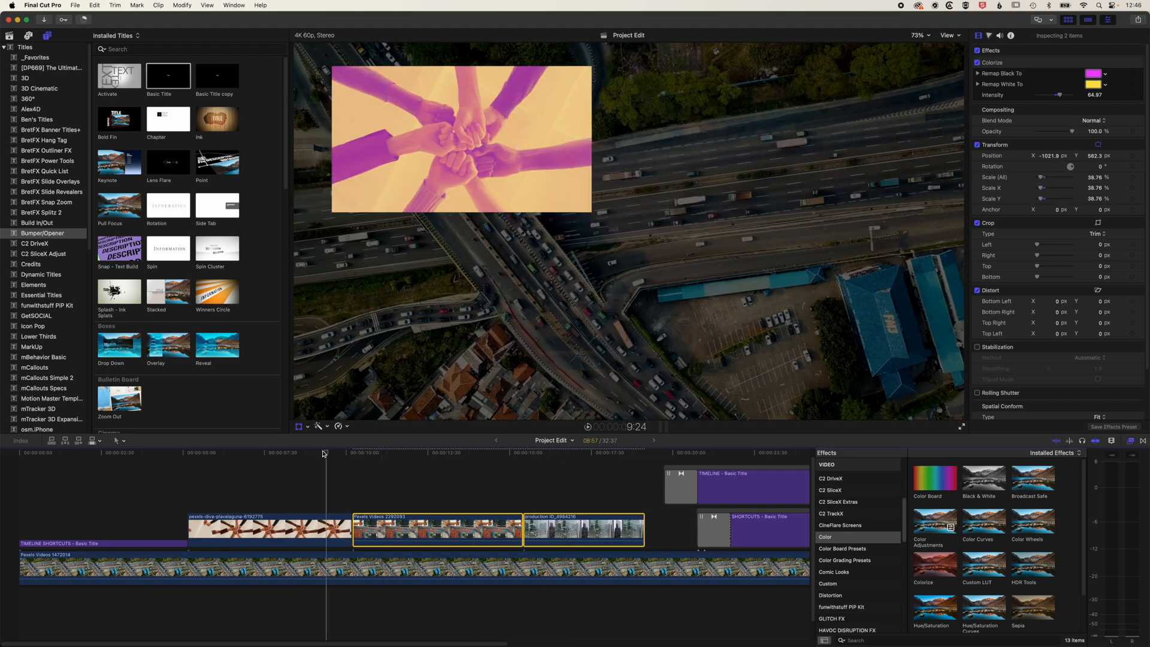
mouse_move(327, 450)
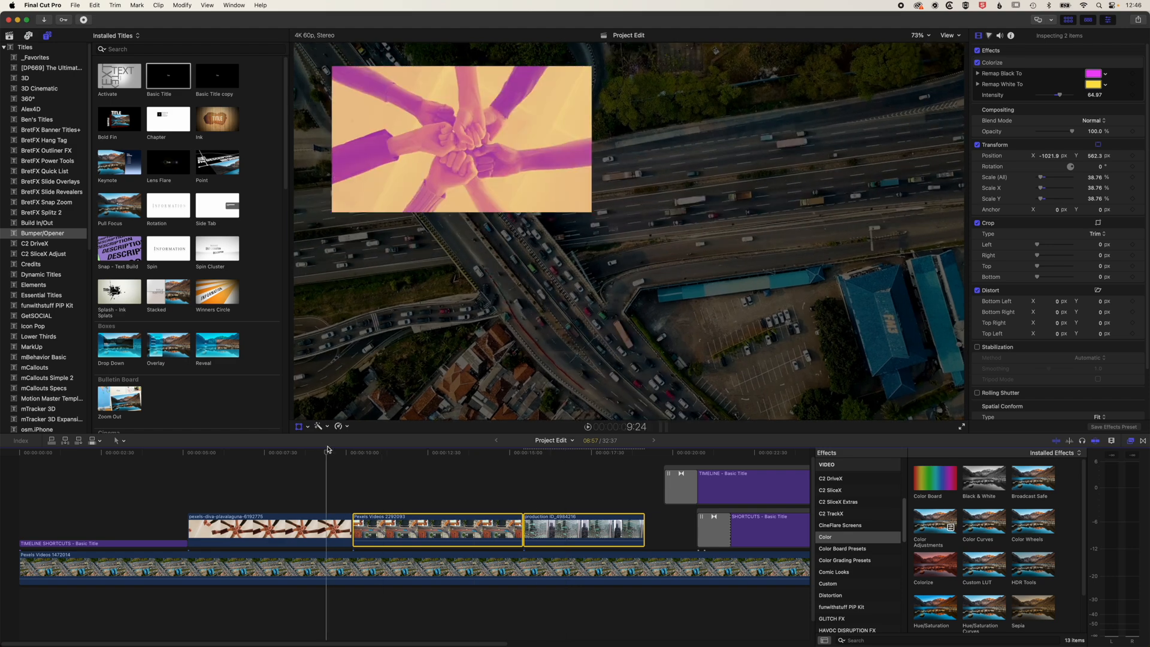
left_click(454, 453)
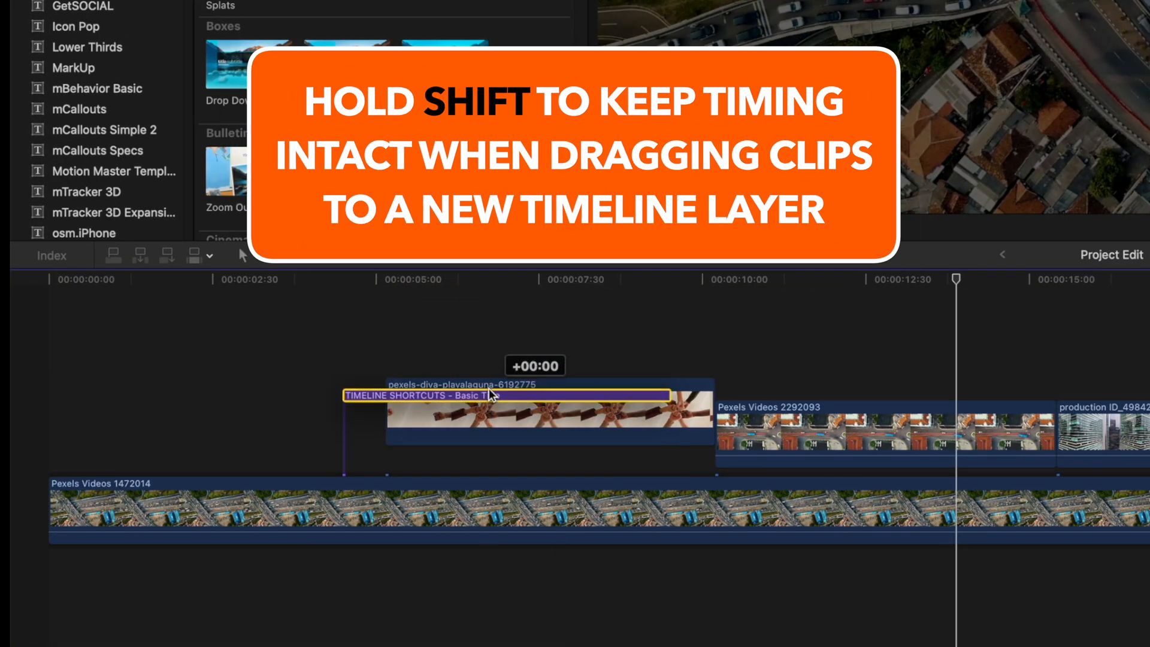
Step: Shift-drag the TIMELINE SHORTCUTS title onto its own lane, then lift the hands clip
left_click_drag(491, 394, 491, 355)
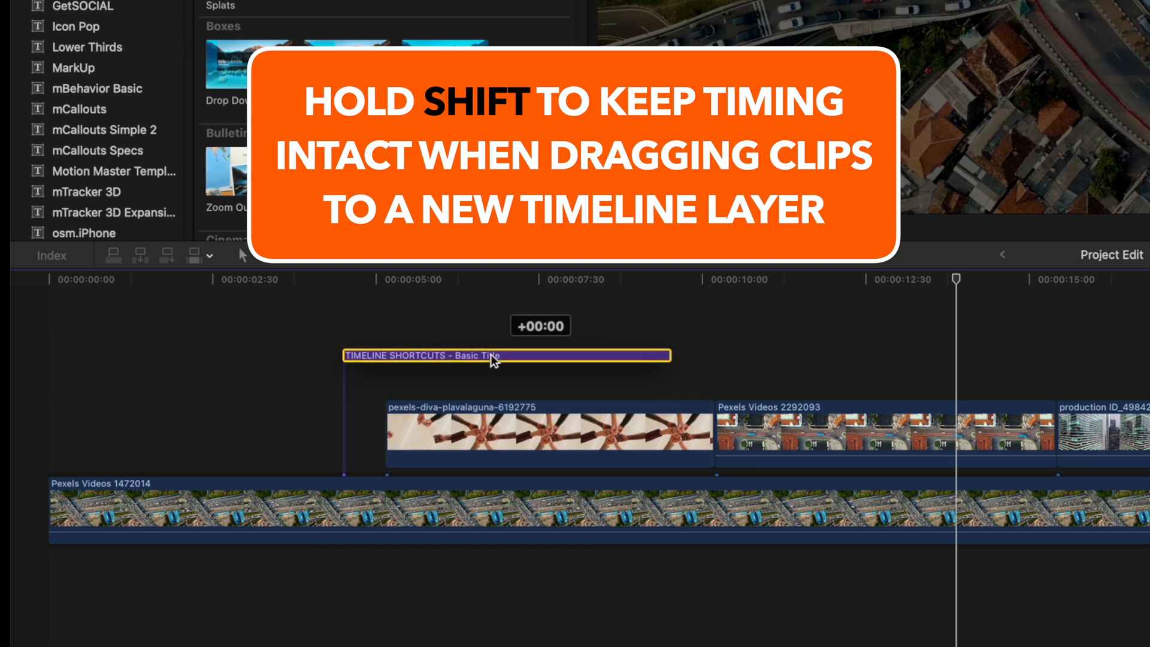
left_click_drag(496, 356, 516, 383)
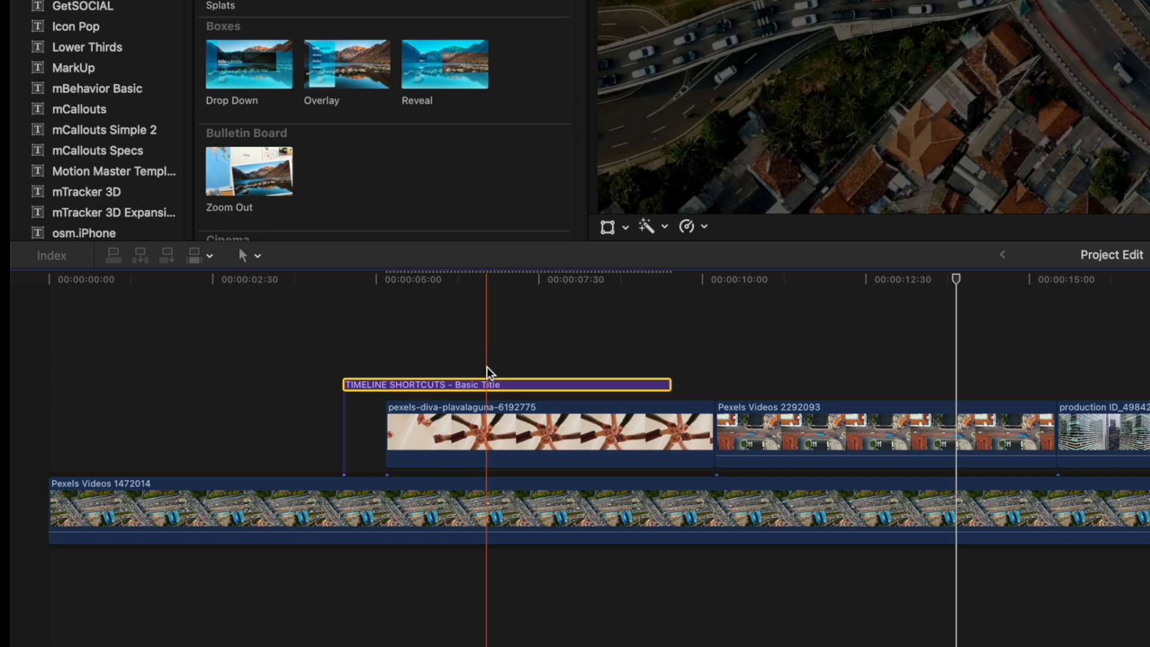
left_click(512, 432)
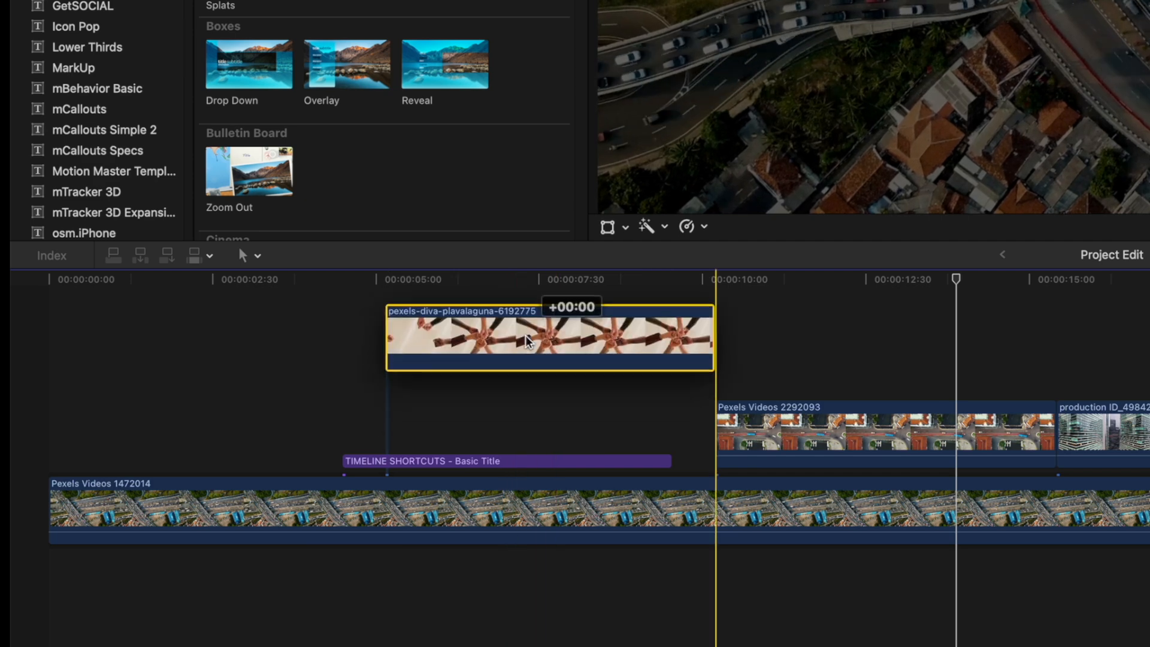
left_click_drag(528, 340, 503, 343)
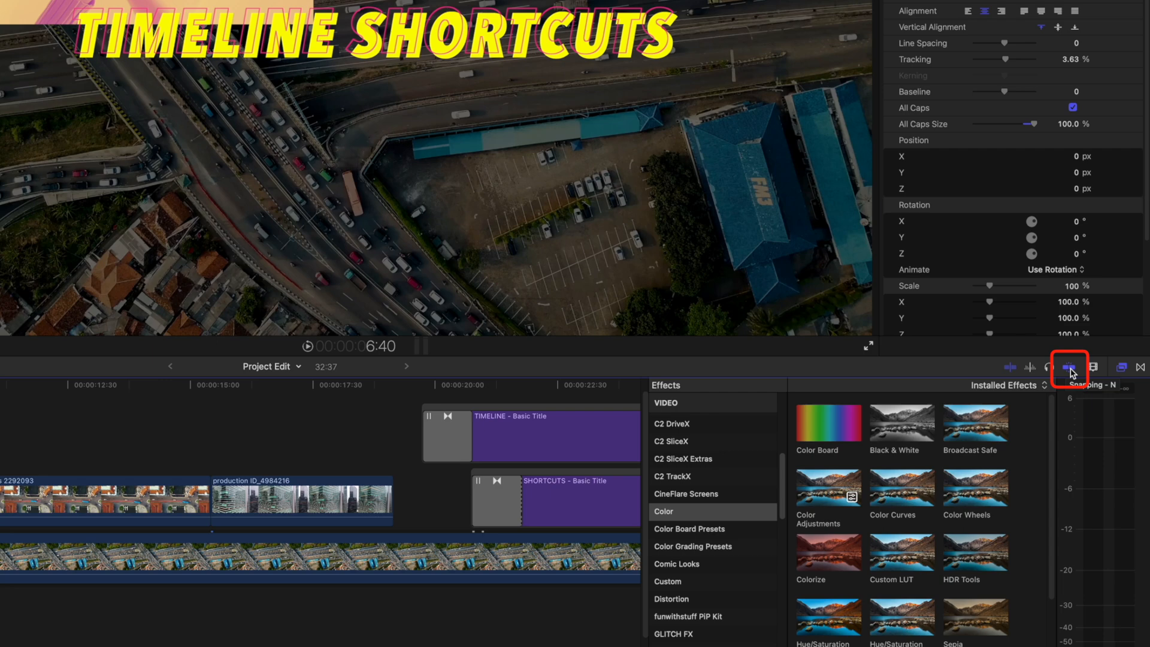
Step: Toggle snapping and move the title to start with the road clip
left_click(1068, 367)
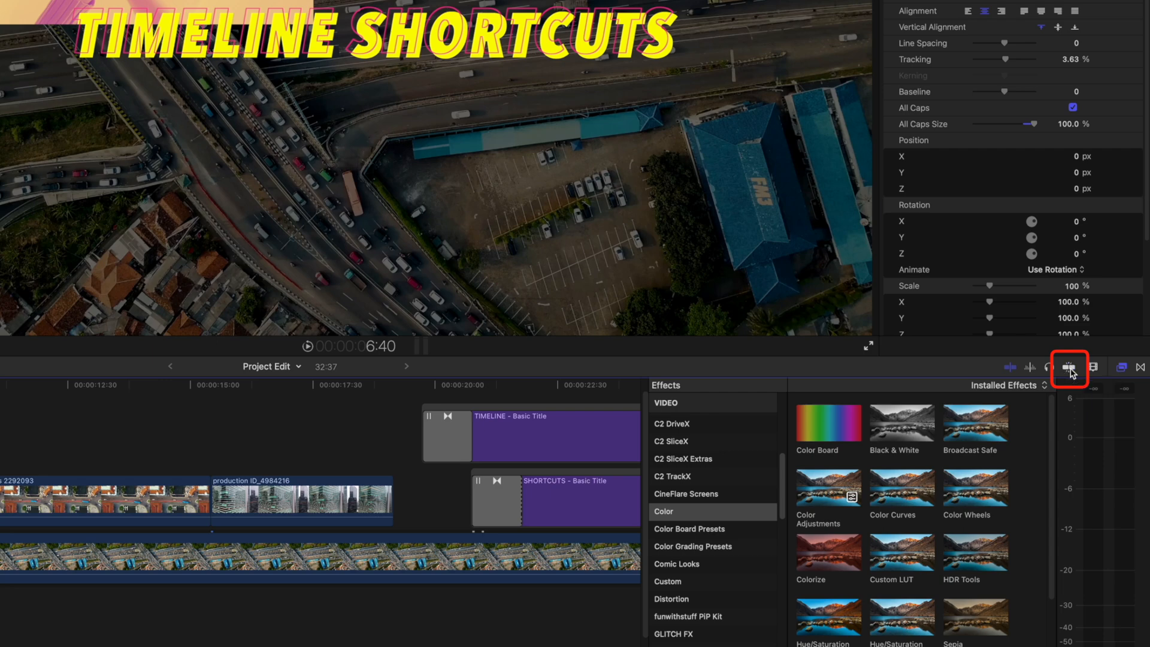
left_click(1068, 369)
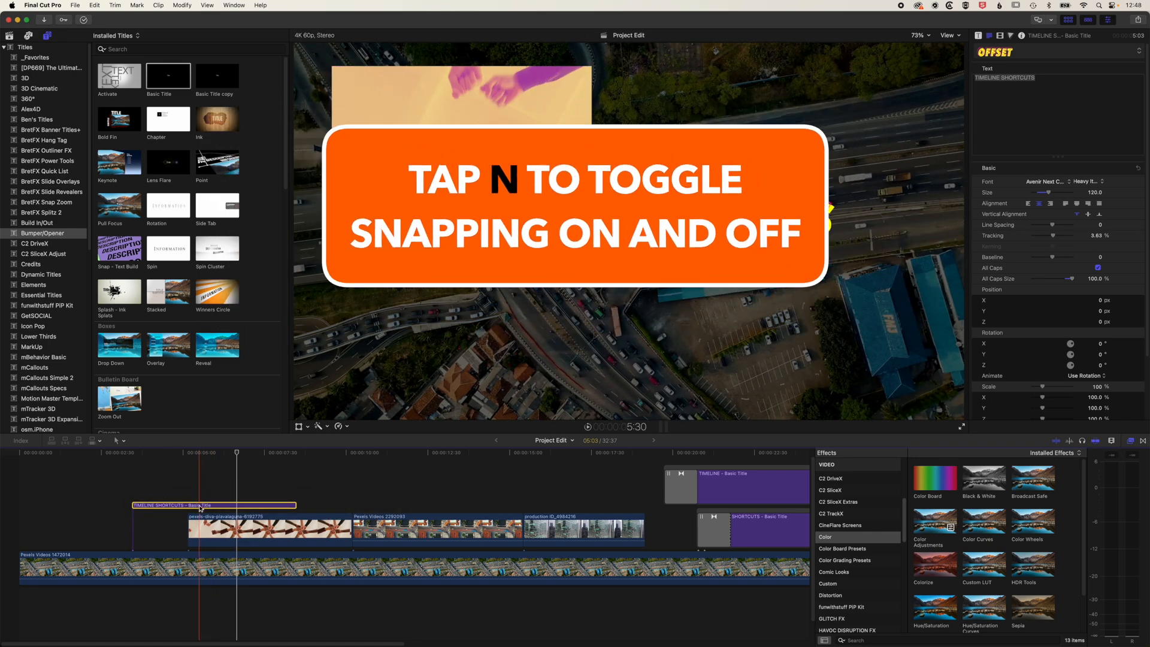
left_click_drag(198, 504, 352, 492)
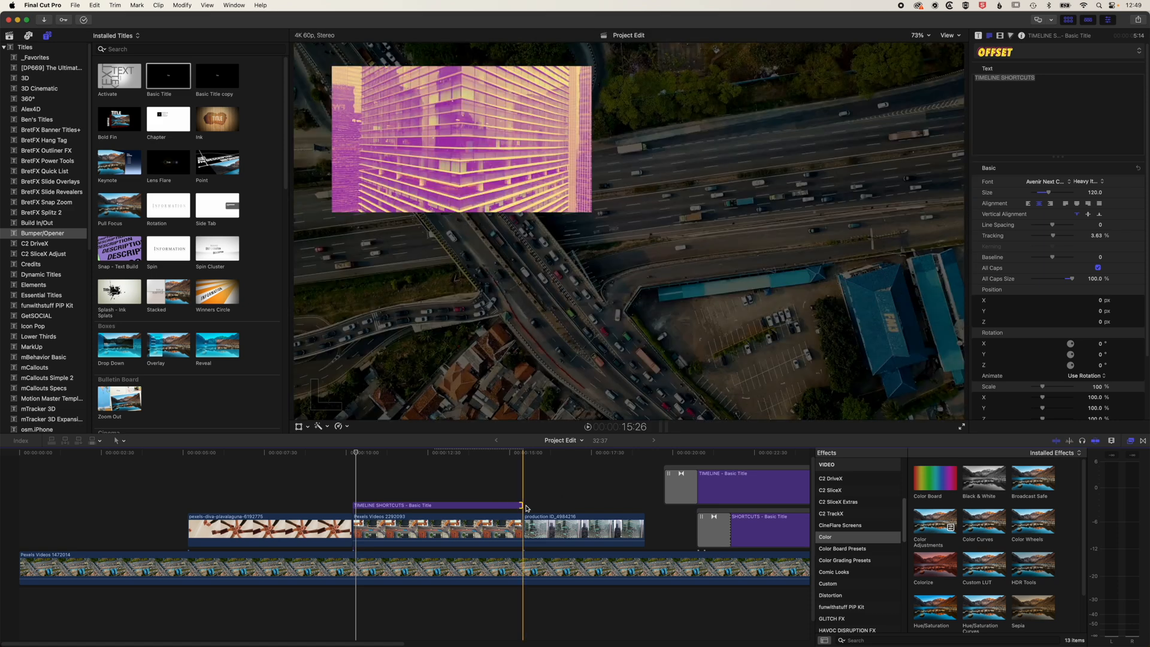
Step: Trim the title's end to finish shortly before the building clip ends
left_click_drag(520, 506, 529, 505)
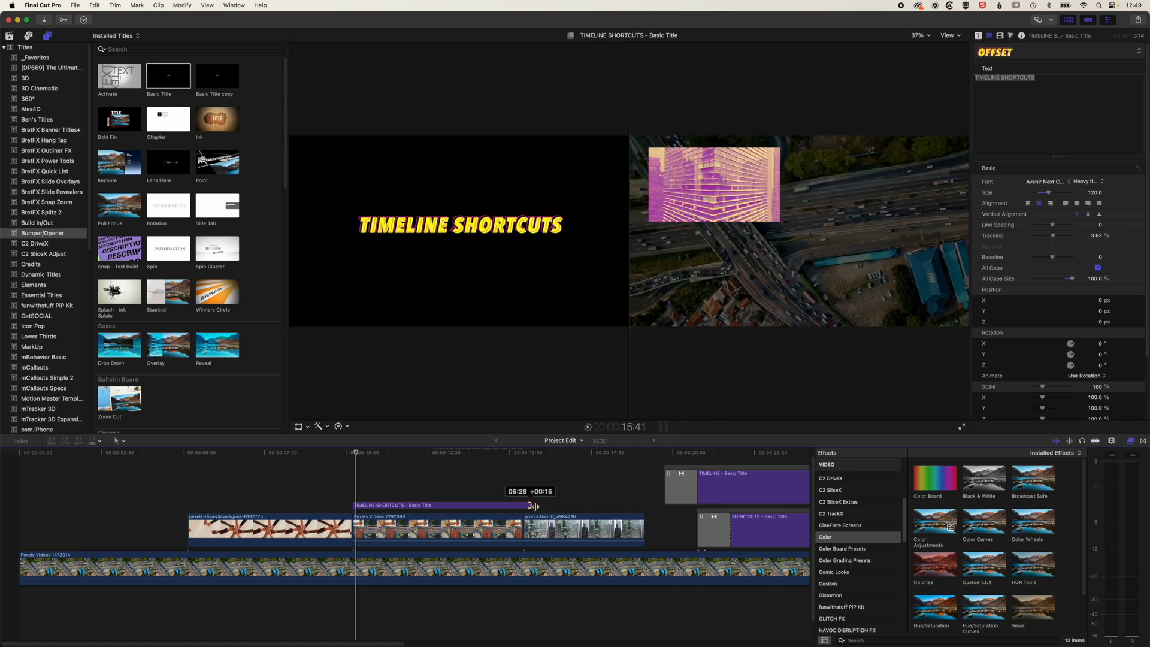
left_click_drag(530, 506, 510, 506)
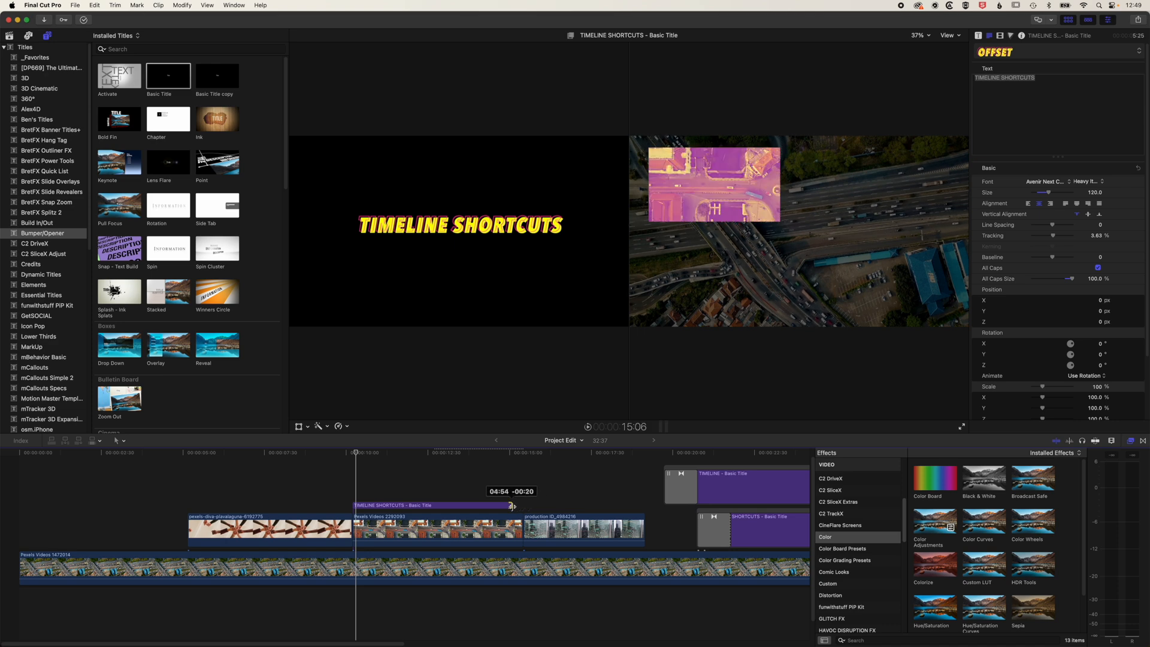
left_click_drag(512, 504, 368, 504)
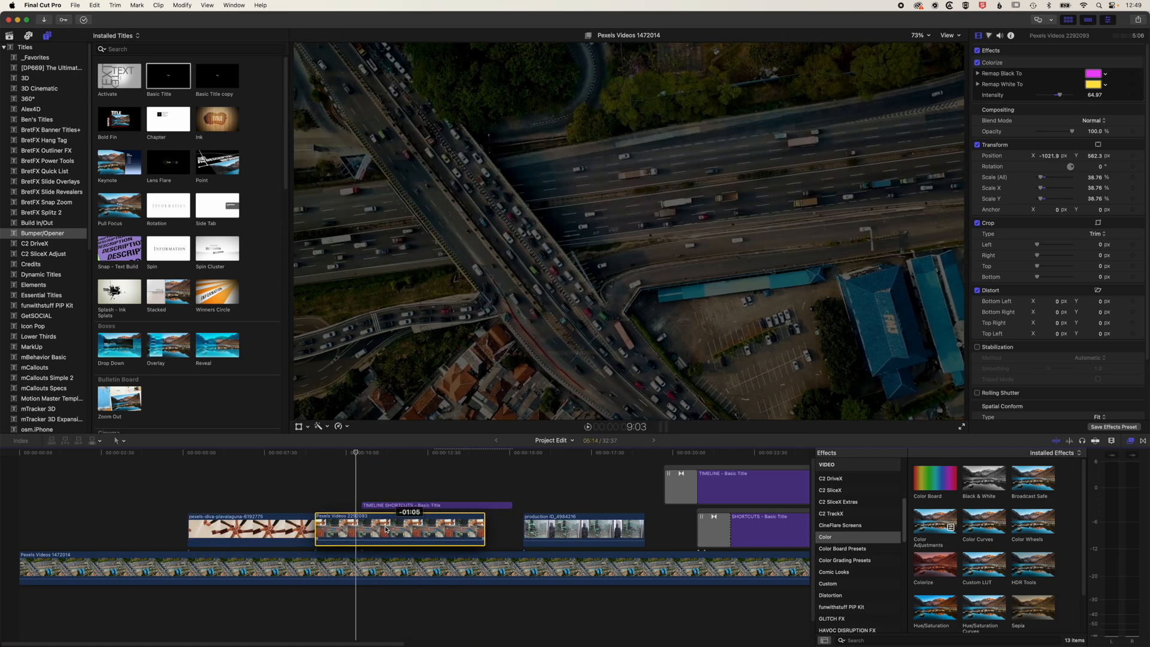
Step: Shorten the hands clip inside the storyline so the road and building clips follow along
left_click_drag(400, 528, 444, 528)
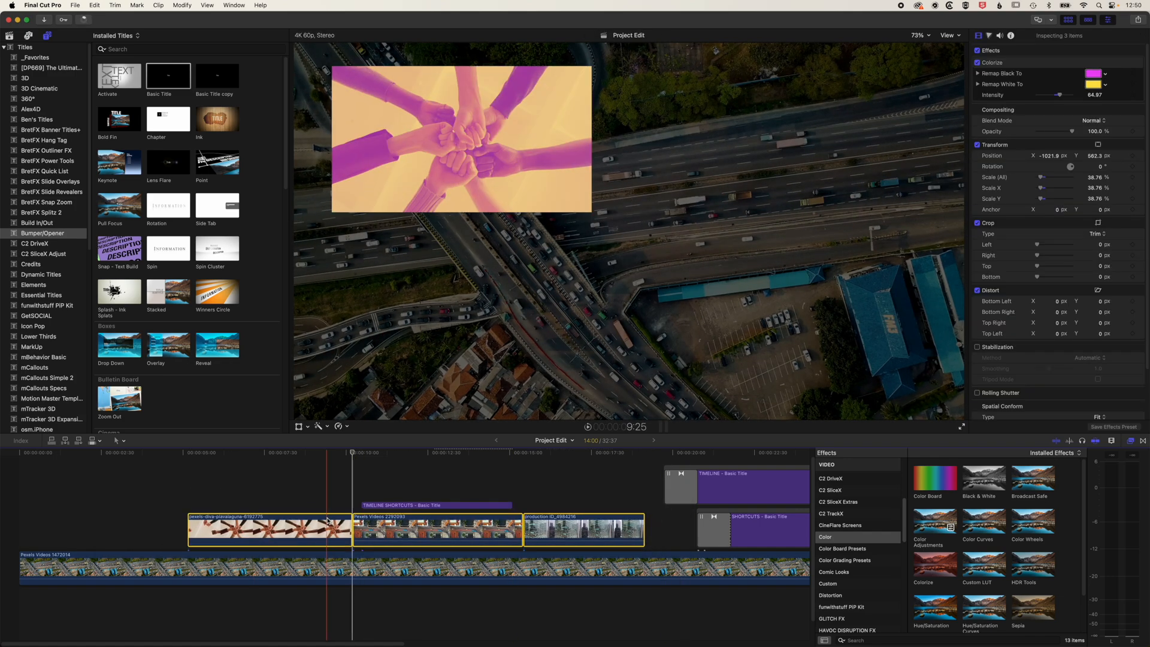
key("cmd+z")
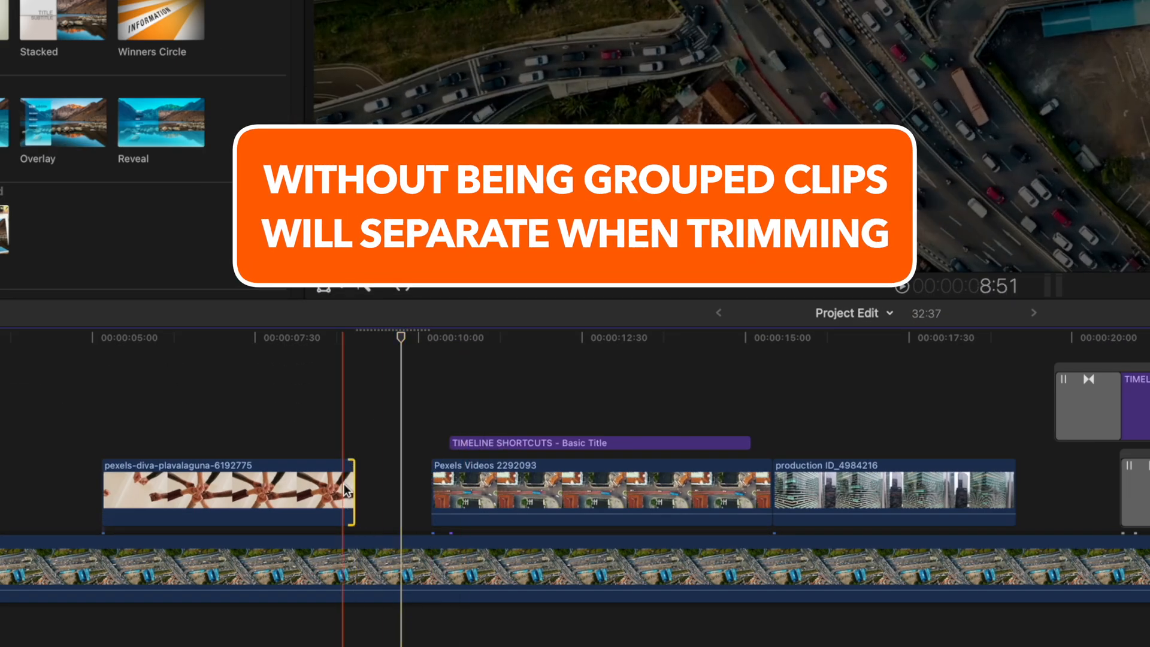
left_click_drag(770, 491, 704, 491)
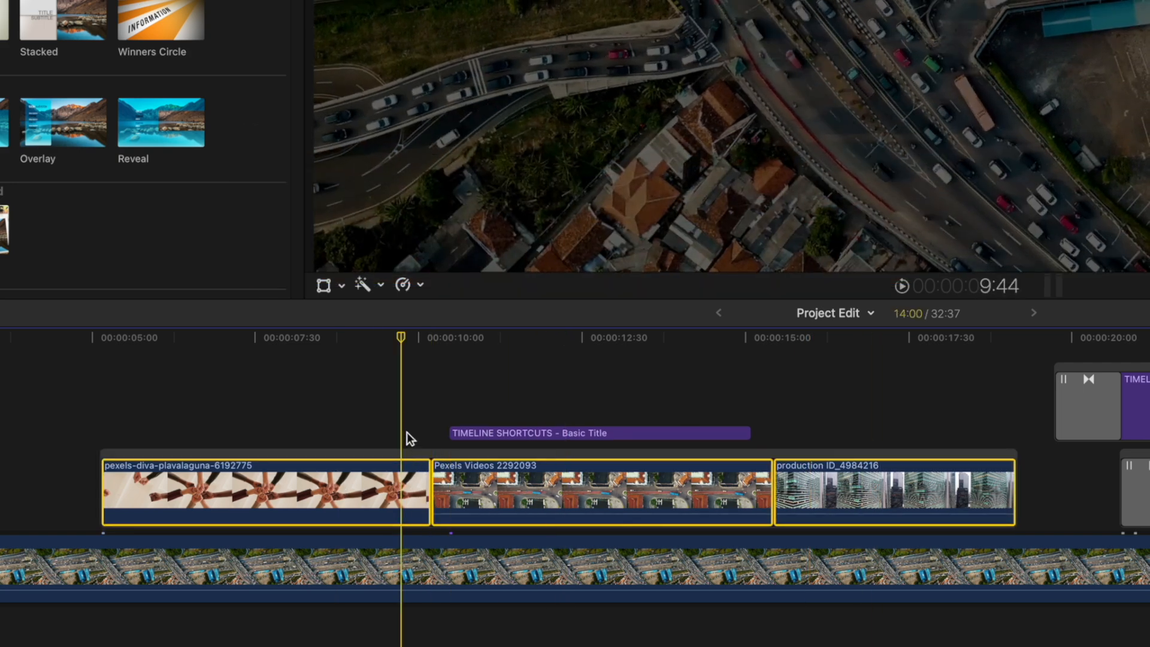
left_click_drag(425, 492, 287, 491)
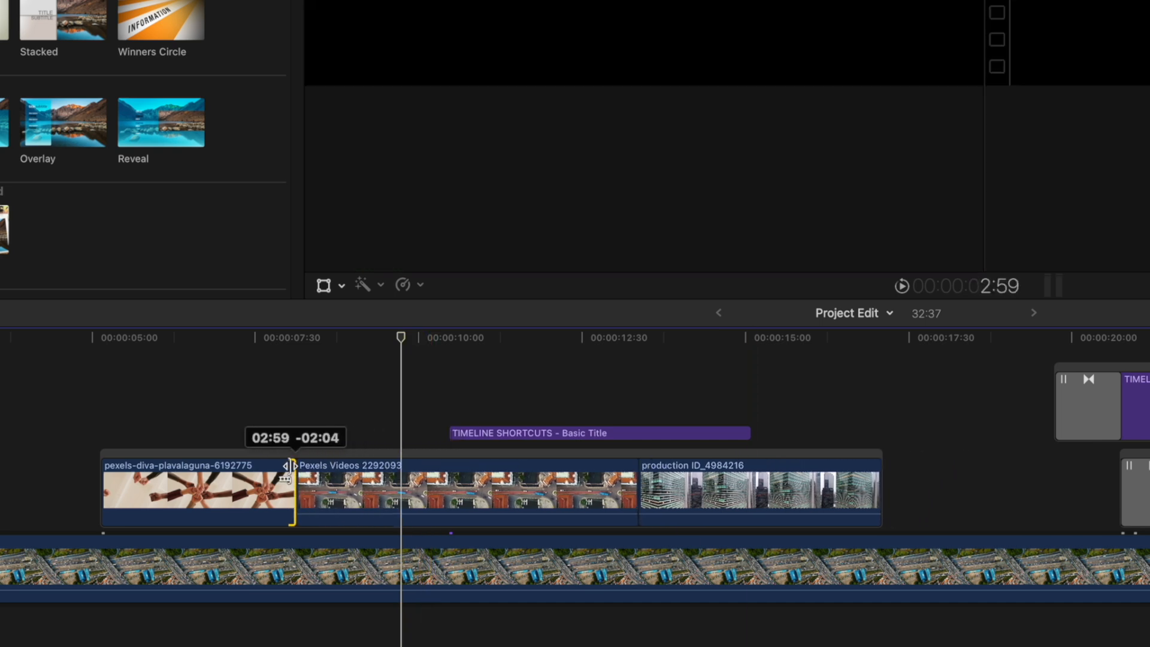
left_click_drag(286, 491, 520, 491)
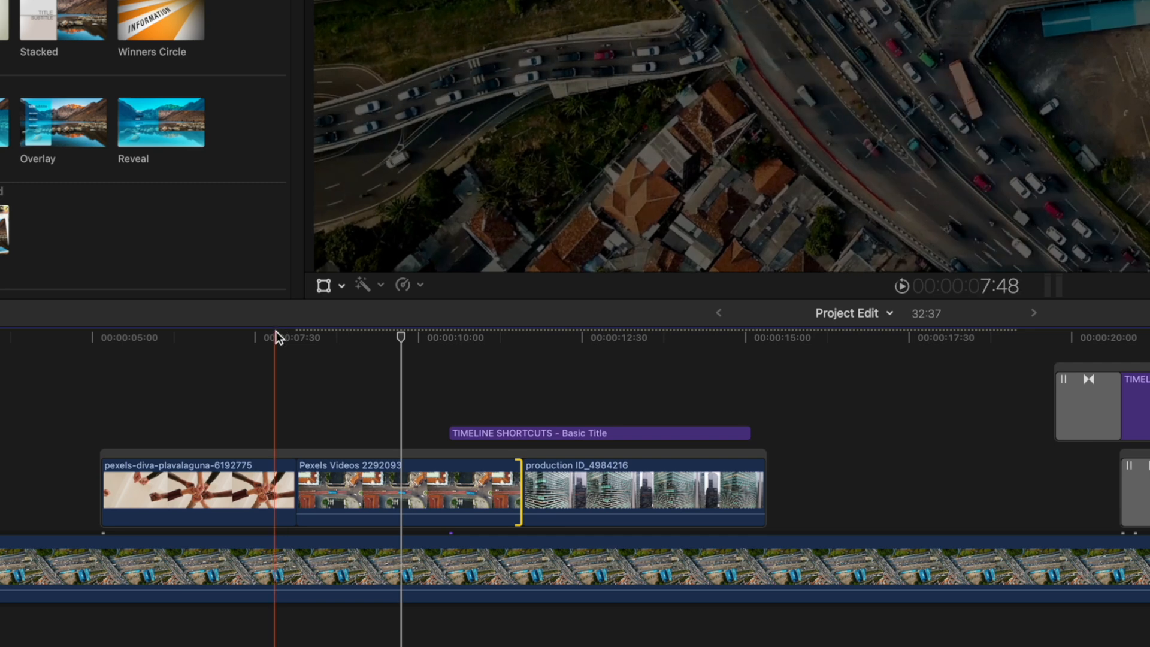
Step: Trim the hands clip's end to the playhead position with Option-]
left_click(261, 337)
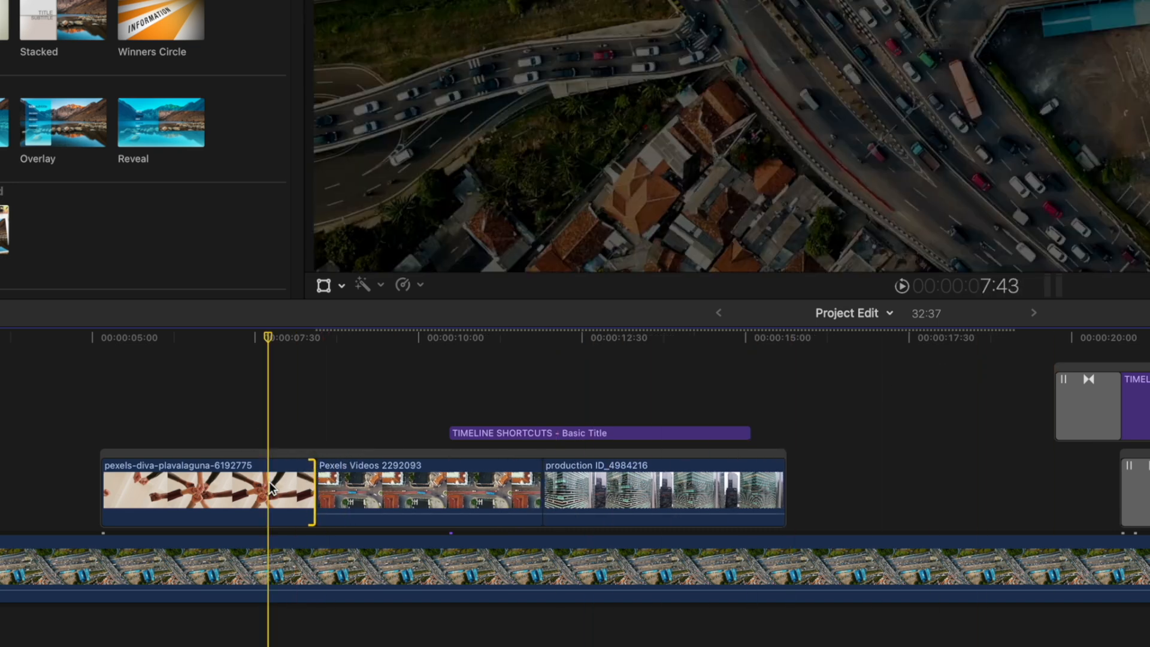
left_click(208, 491)
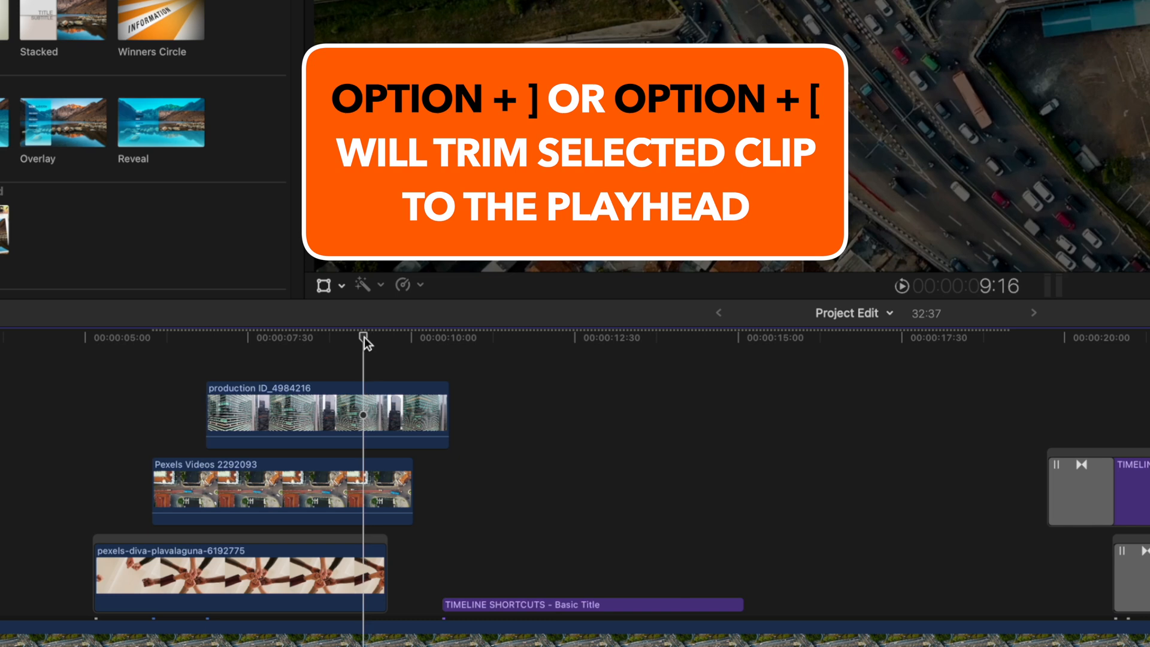
key("alt+]")
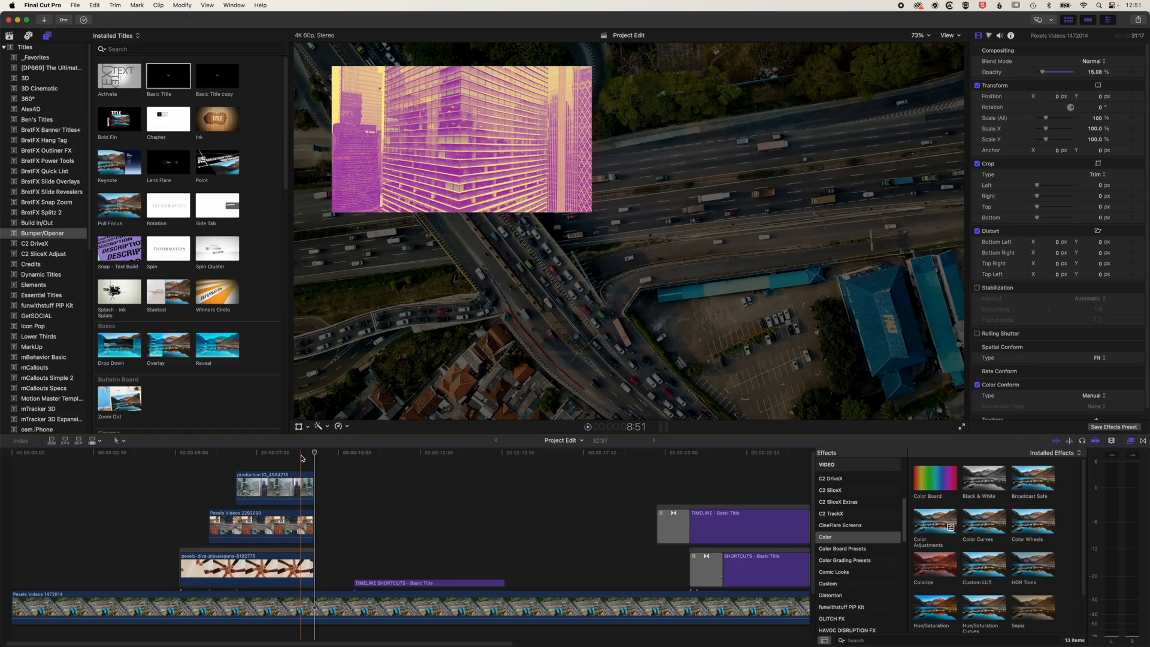
Step: Snap the hands clip to the left centre line and the street clip to the right, vertically centred
left_click(274, 486)
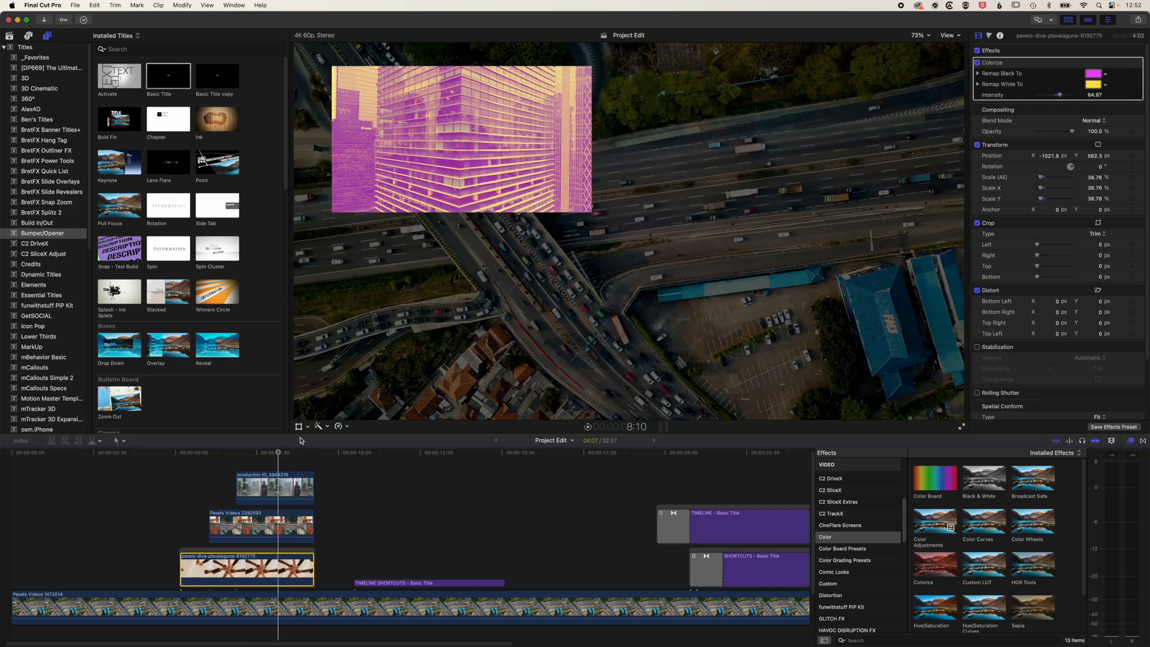
left_click(300, 426)
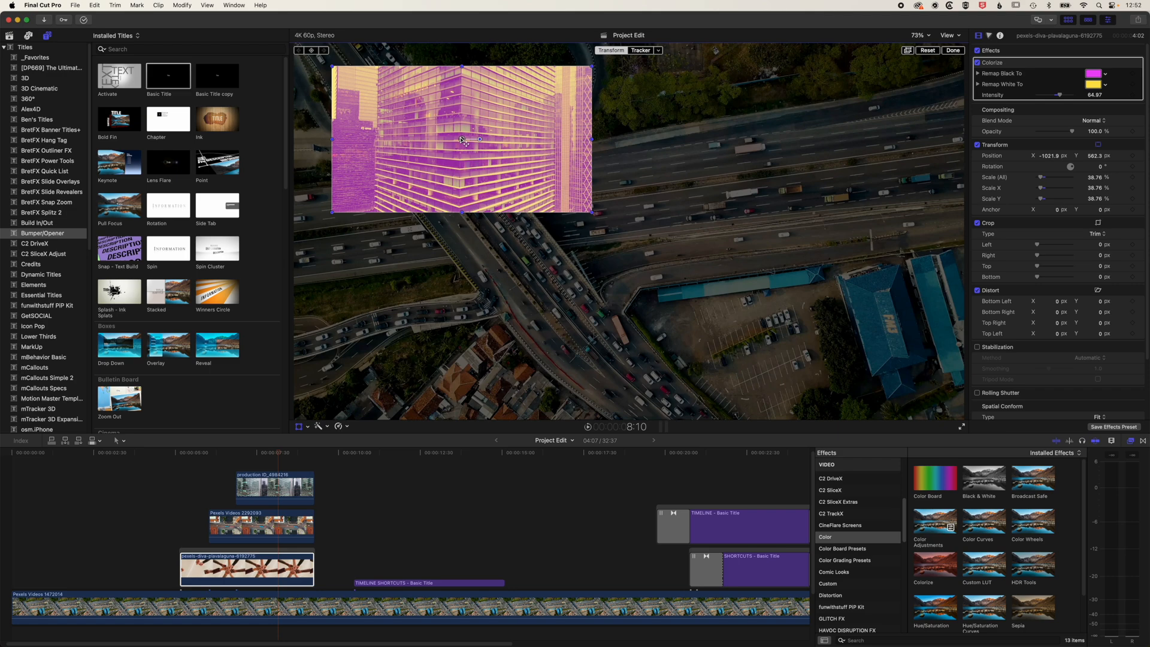
left_click_drag(461, 140, 411, 225)
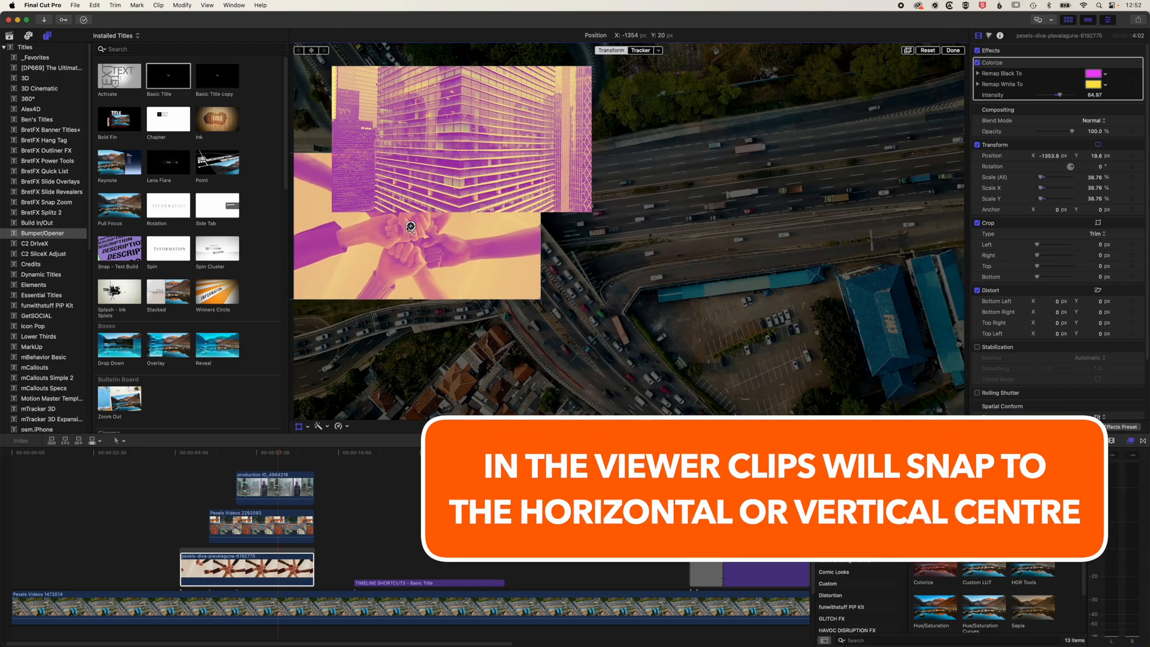
left_click_drag(411, 225, 405, 231)
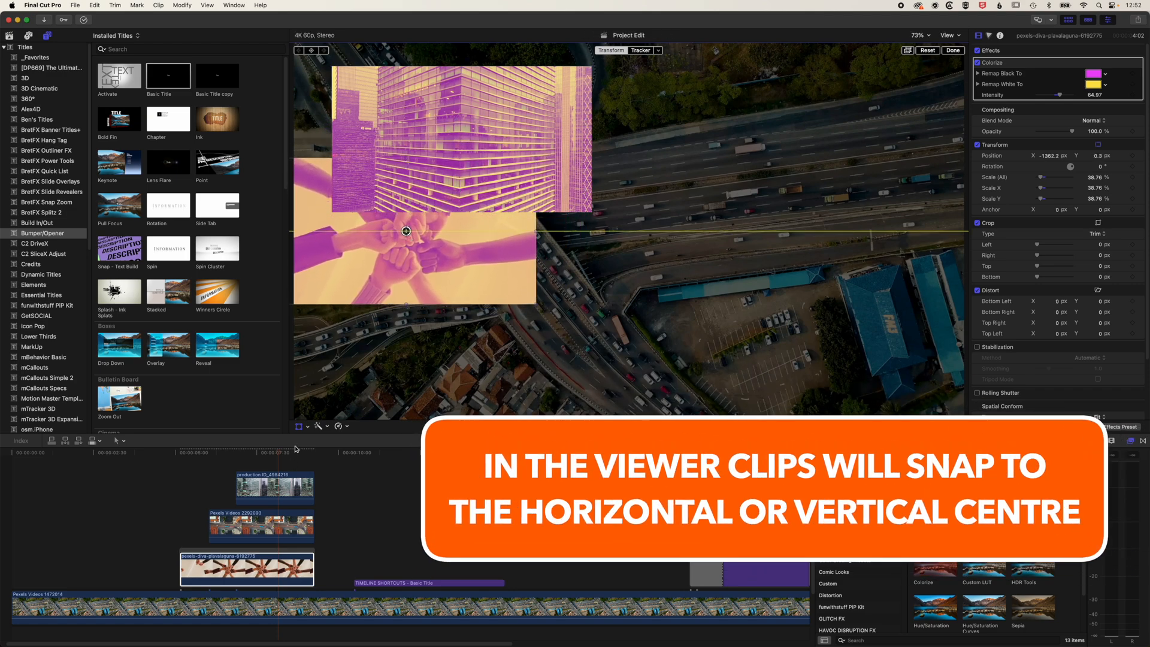
left_click_drag(405, 231, 458, 139)
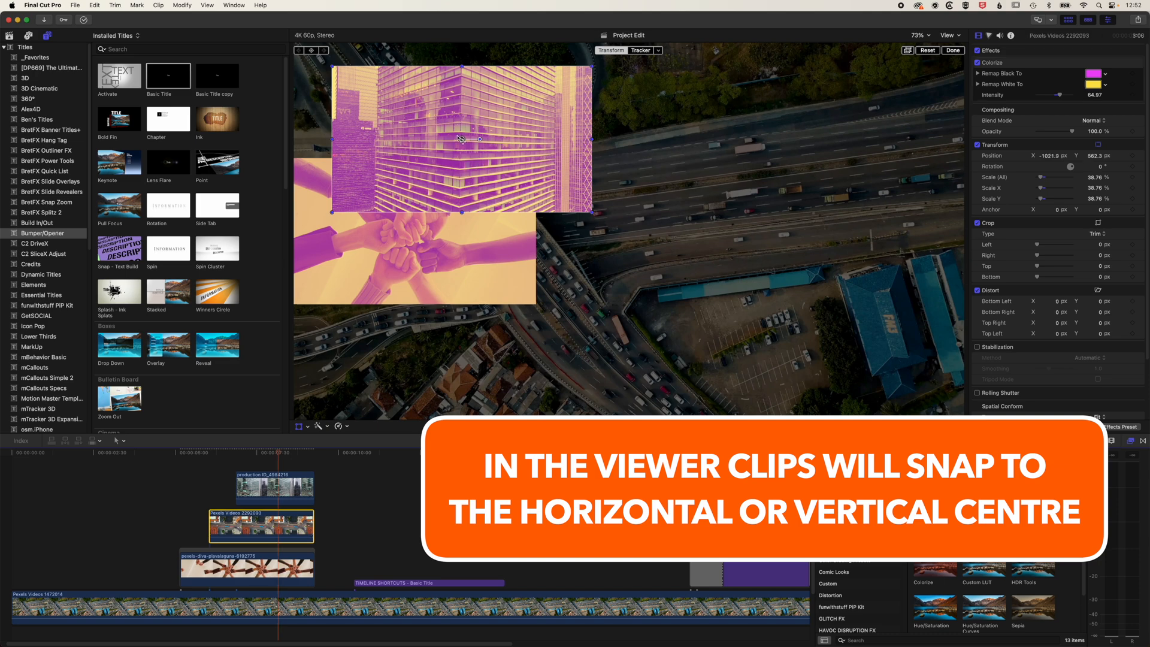
left_click_drag(460, 138, 878, 231)
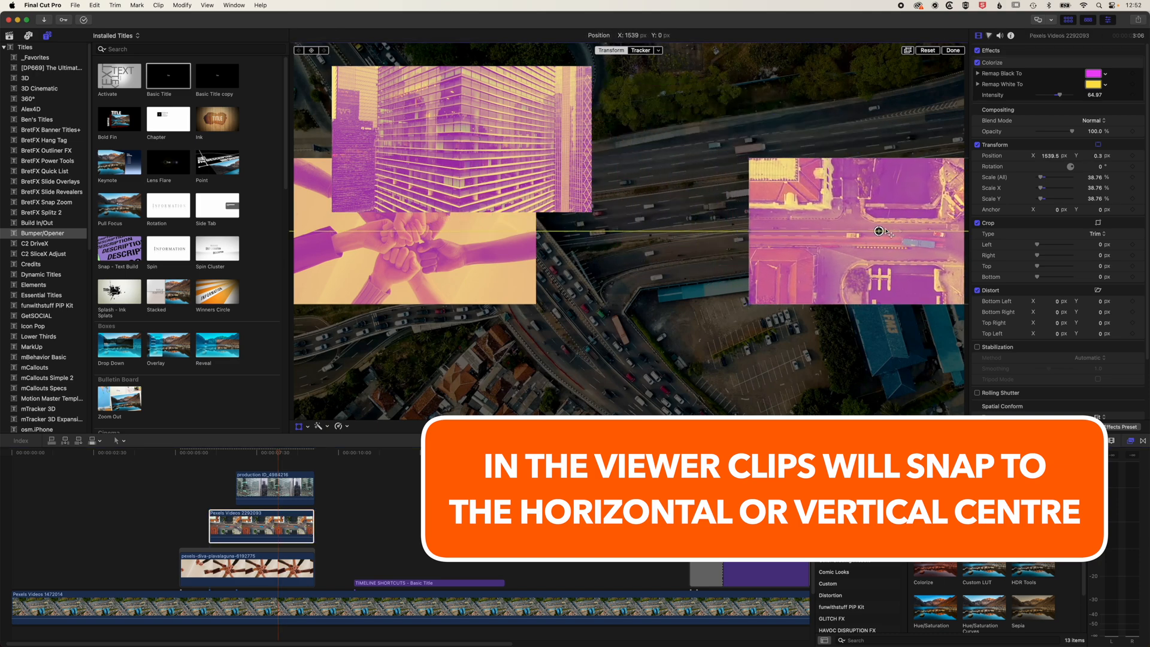
Step: Centre the building clip horizontally, slightly raised above the other insets
left_click(260, 487)
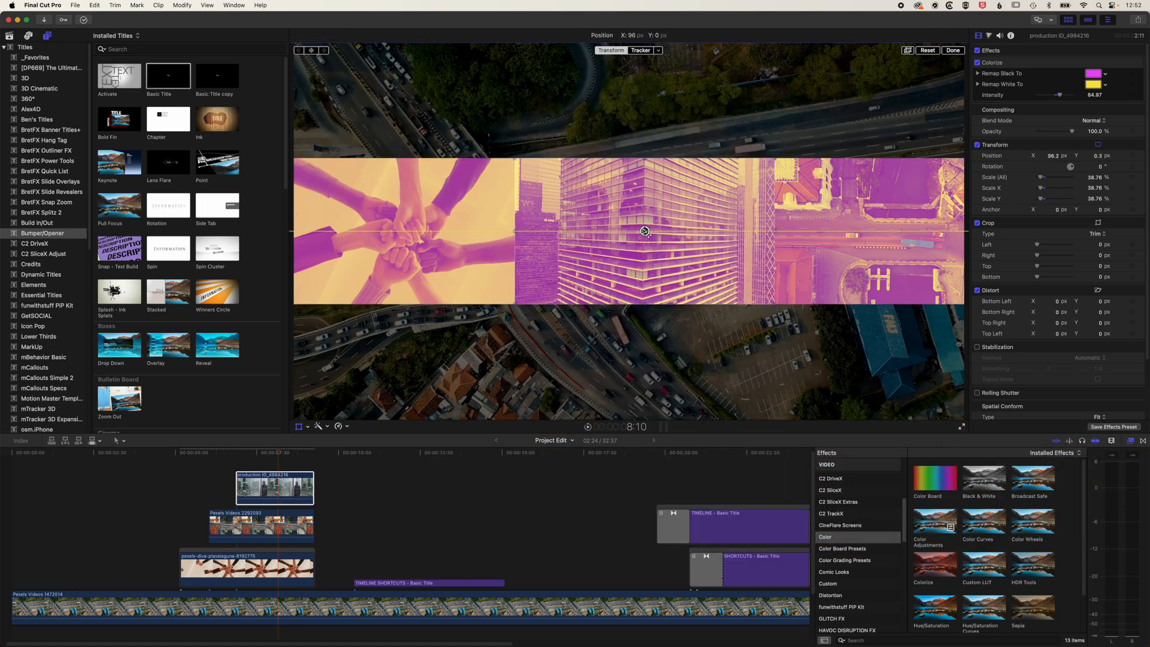
left_click_drag(643, 230, 670, 231)
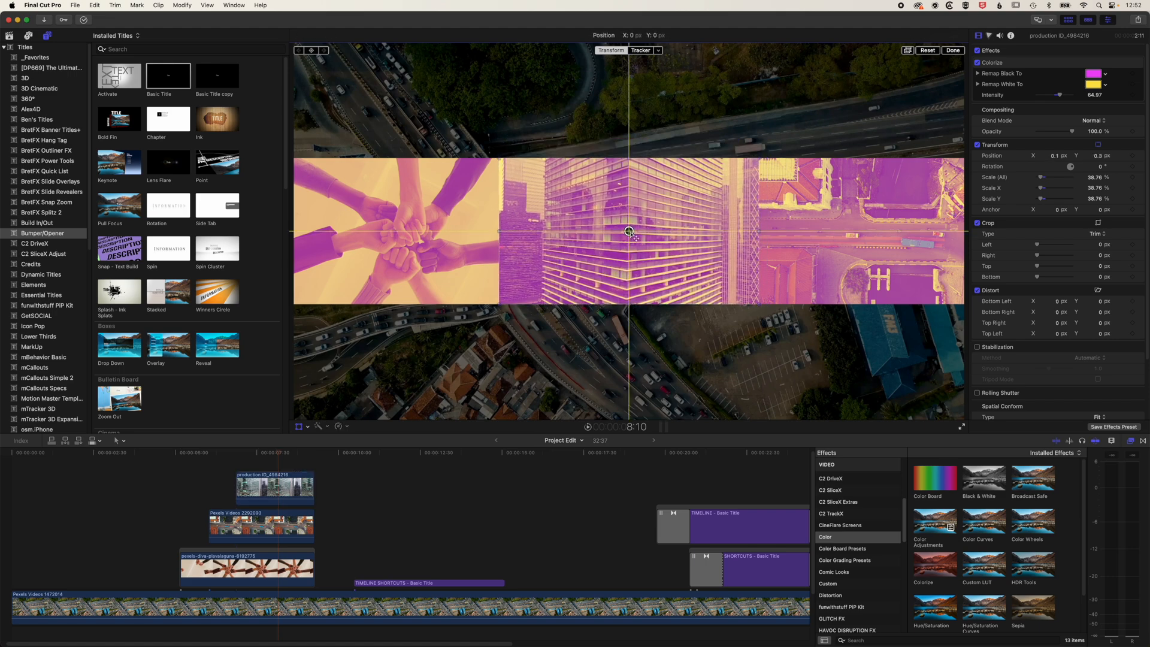
left_click_drag(628, 231, 618, 187)
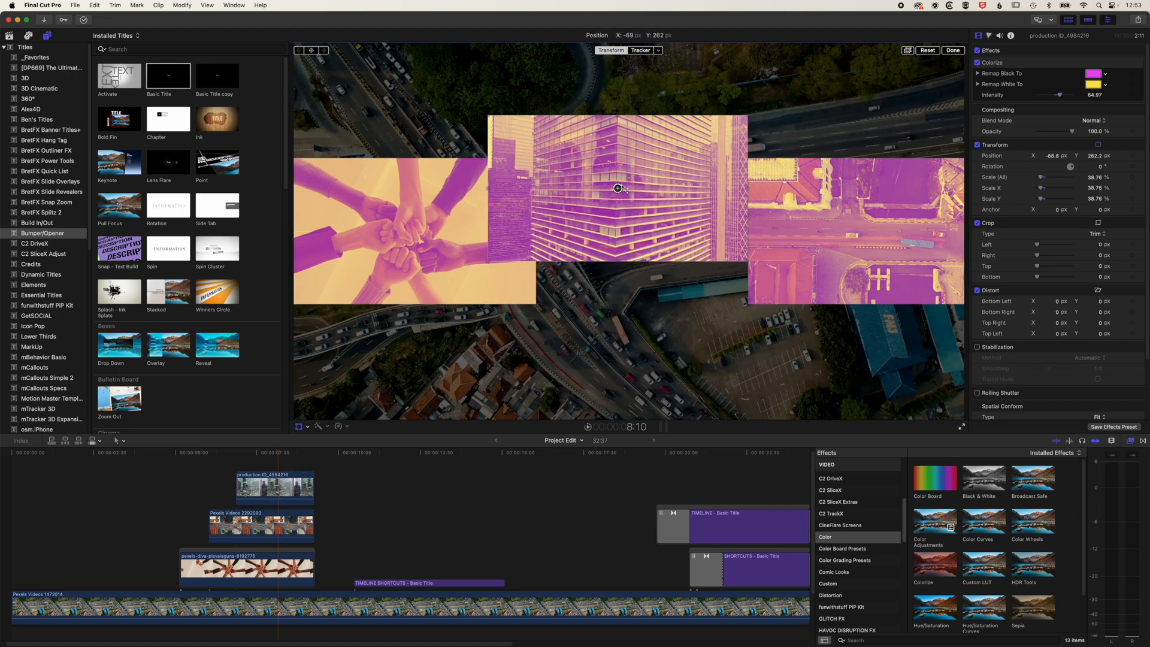
left_click_drag(616, 187, 653, 219)
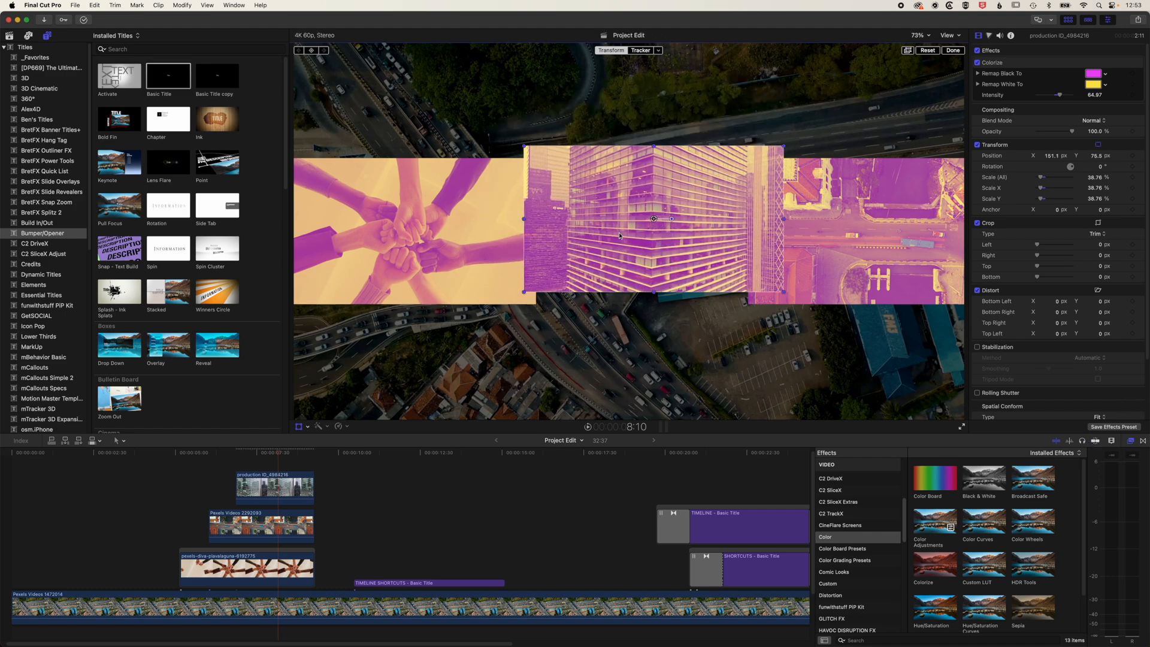
left_click_drag(653, 218, 629, 218)
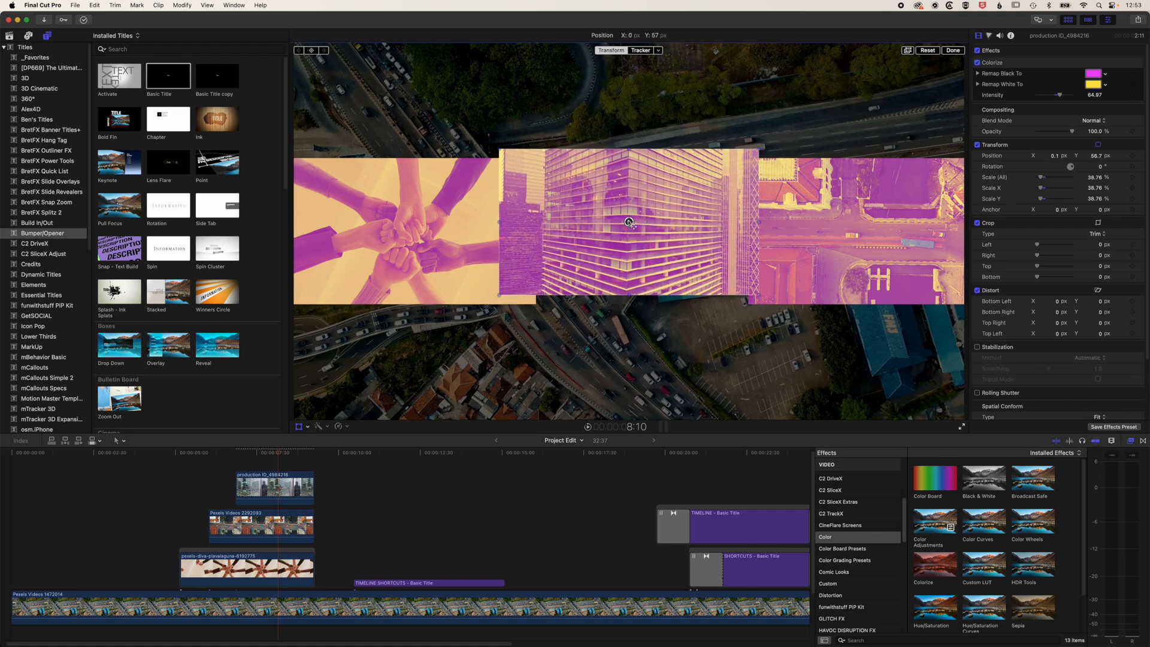
Step: Move the building clip freely to sit below the frame centre
left_click_drag(628, 222, 625, 221)
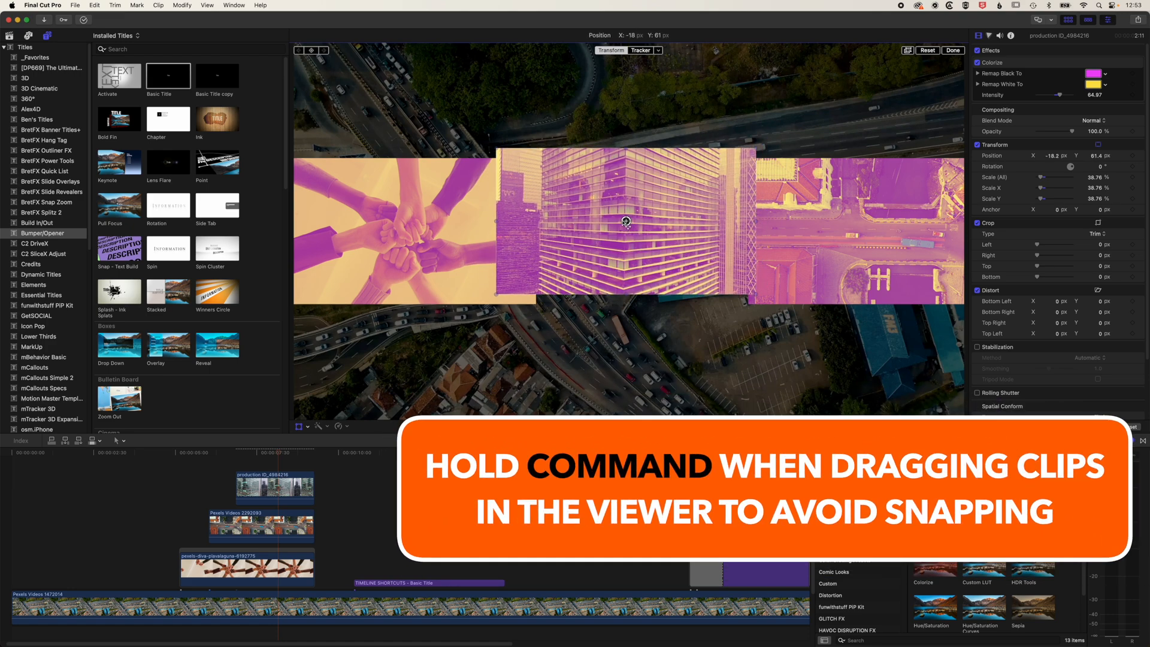
left_click_drag(625, 221, 601, 220)
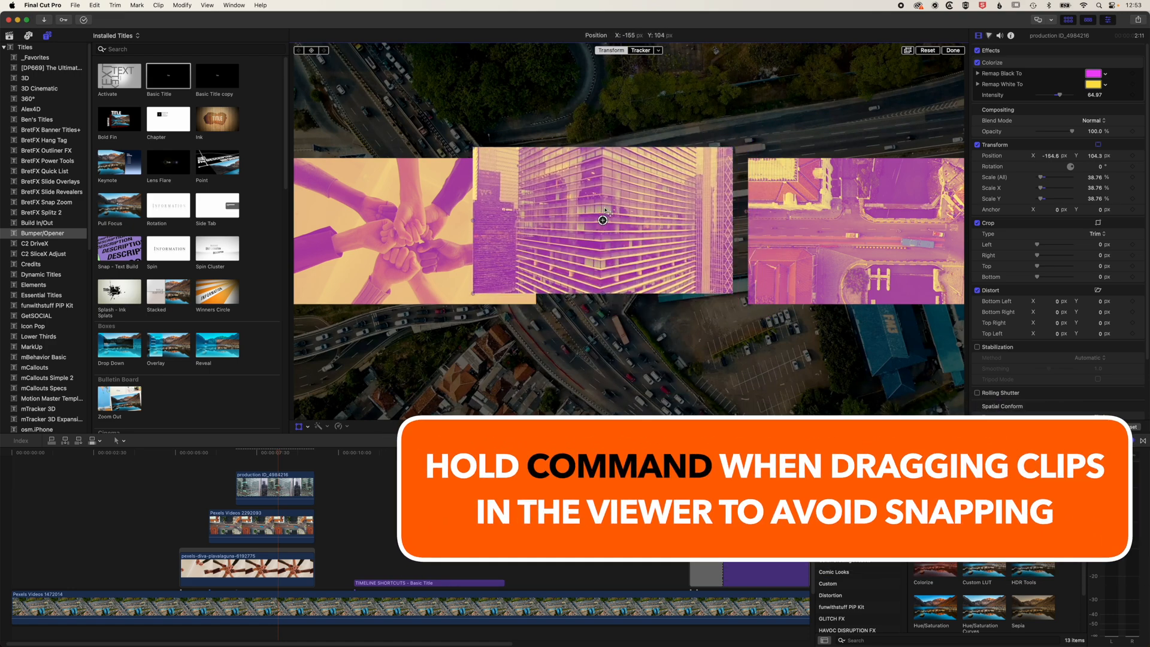
left_click_drag(601, 220, 634, 229)
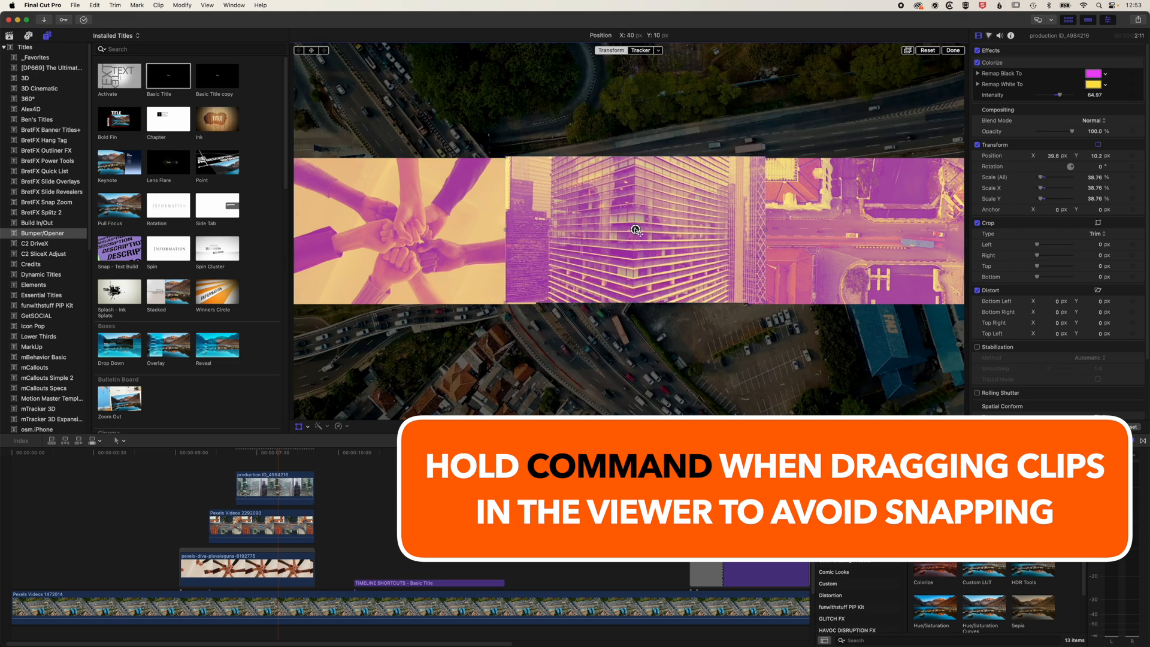
left_click_drag(635, 229, 641, 232)
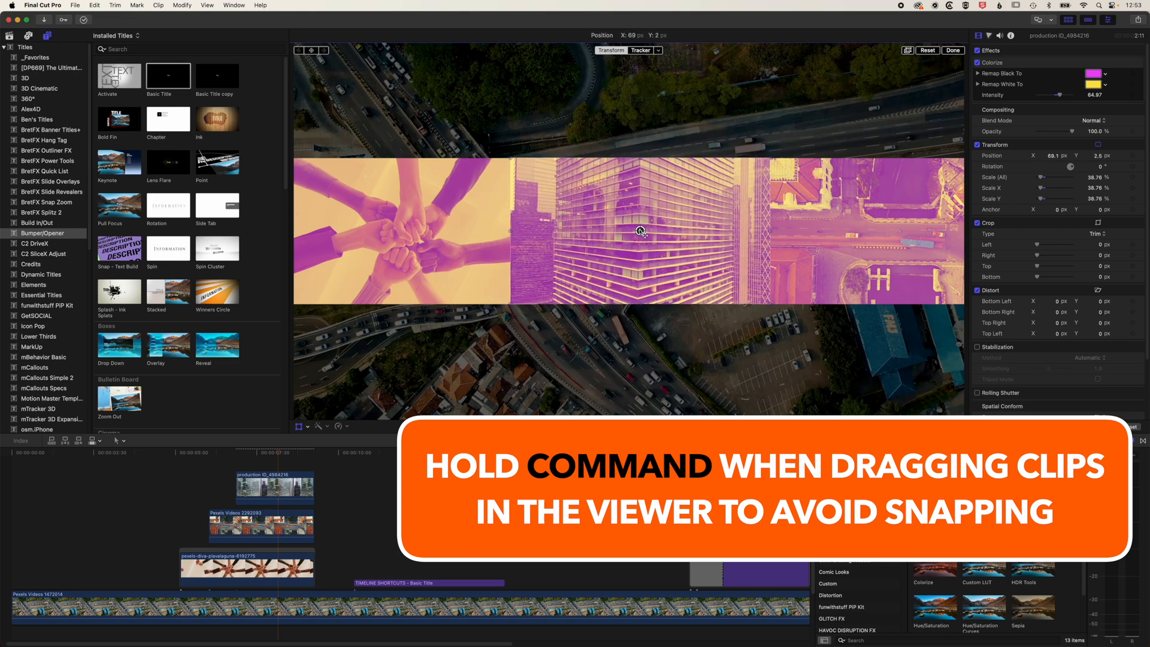
left_click_drag(638, 231, 638, 286)
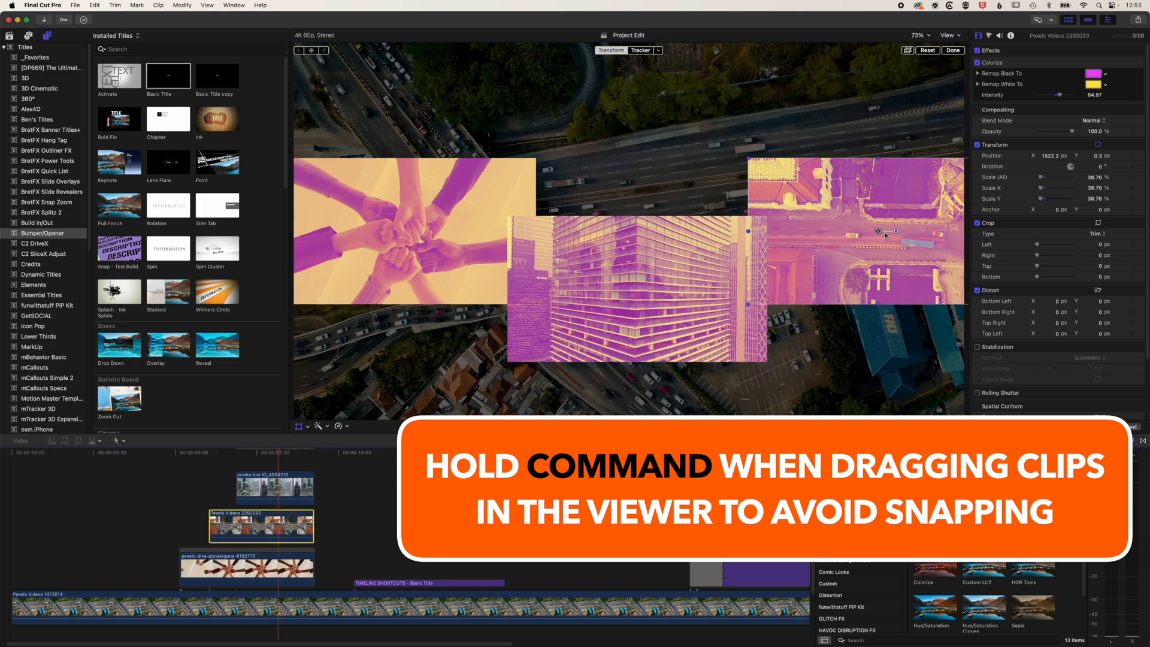
Step: Raise the street clip toward the top right of the frame
left_click_drag(884, 233, 872, 245)
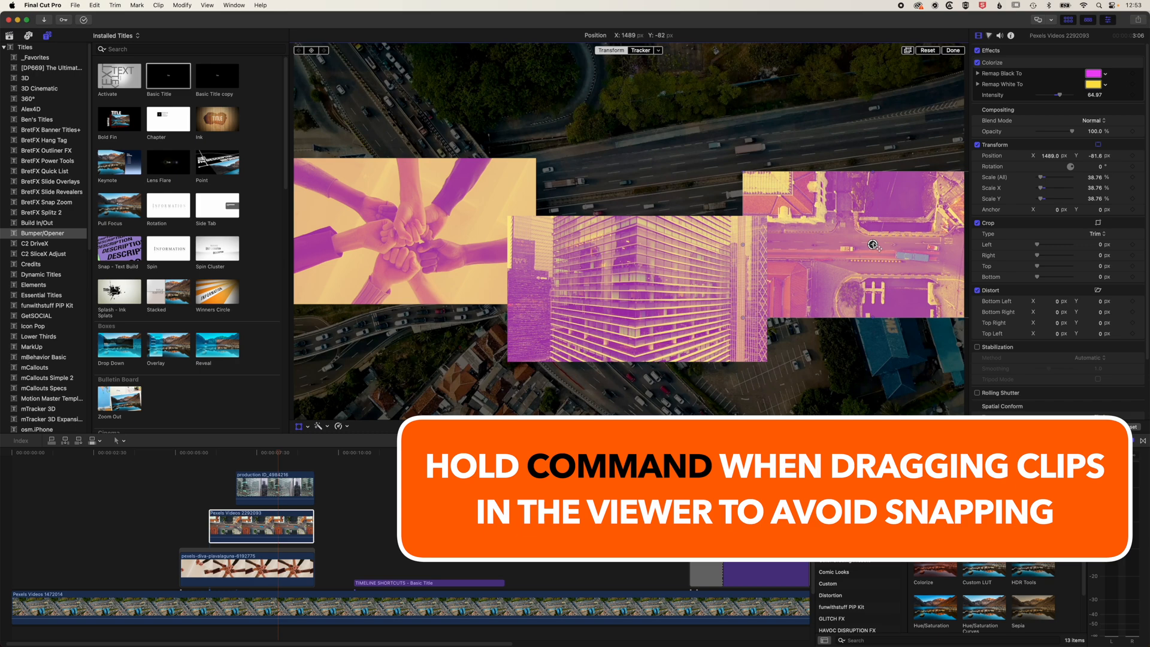
left_click_drag(872, 244, 873, 222)
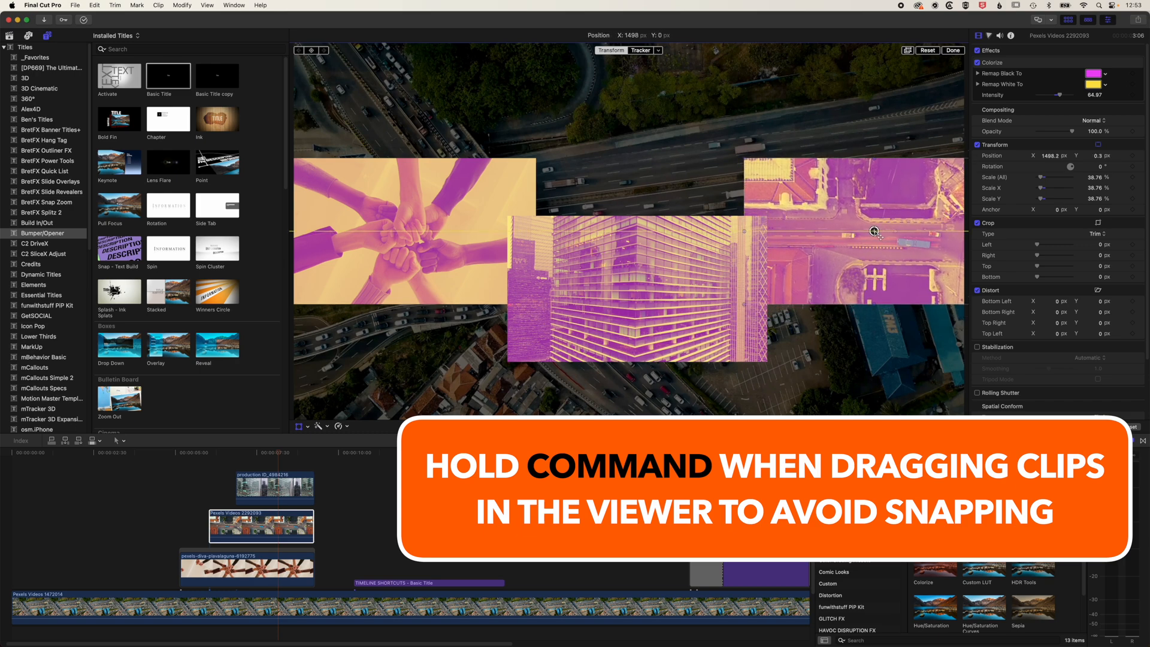
left_click_drag(875, 232, 874, 198)
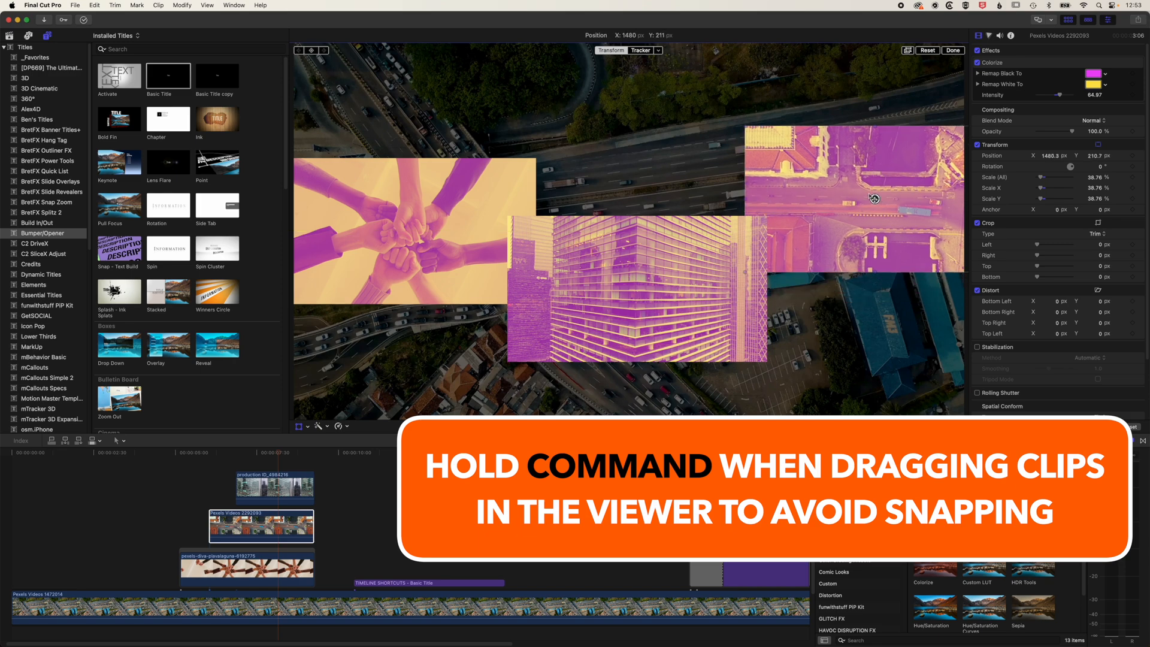
left_click_drag(873, 197, 822, 164)
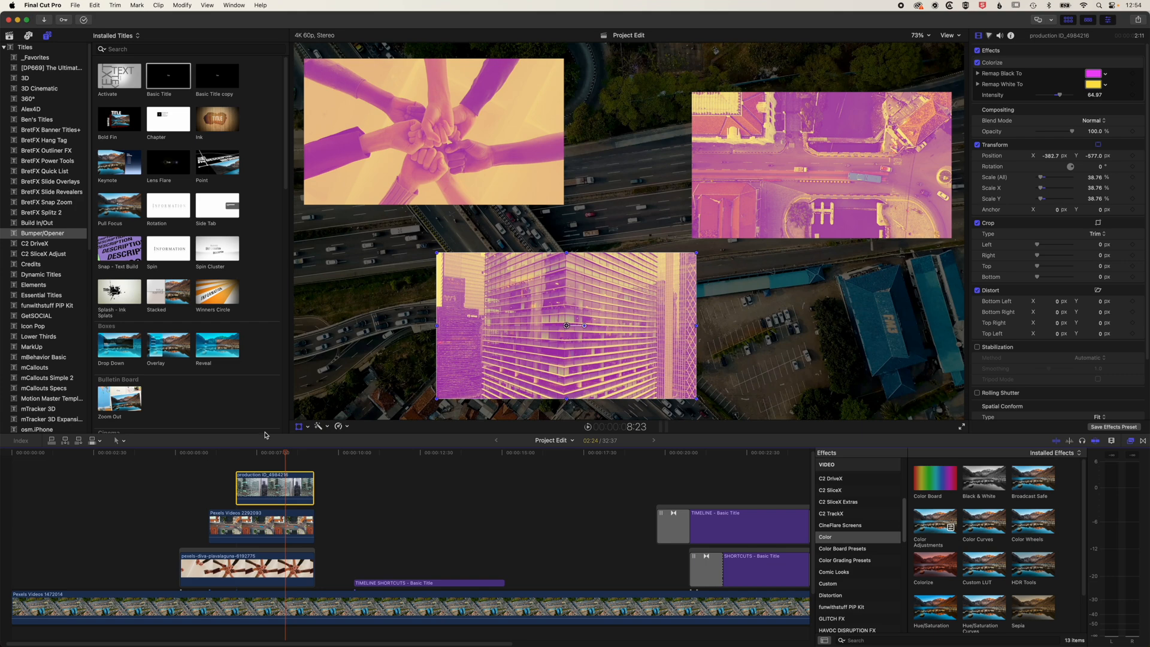
mouse_move(475, 226)
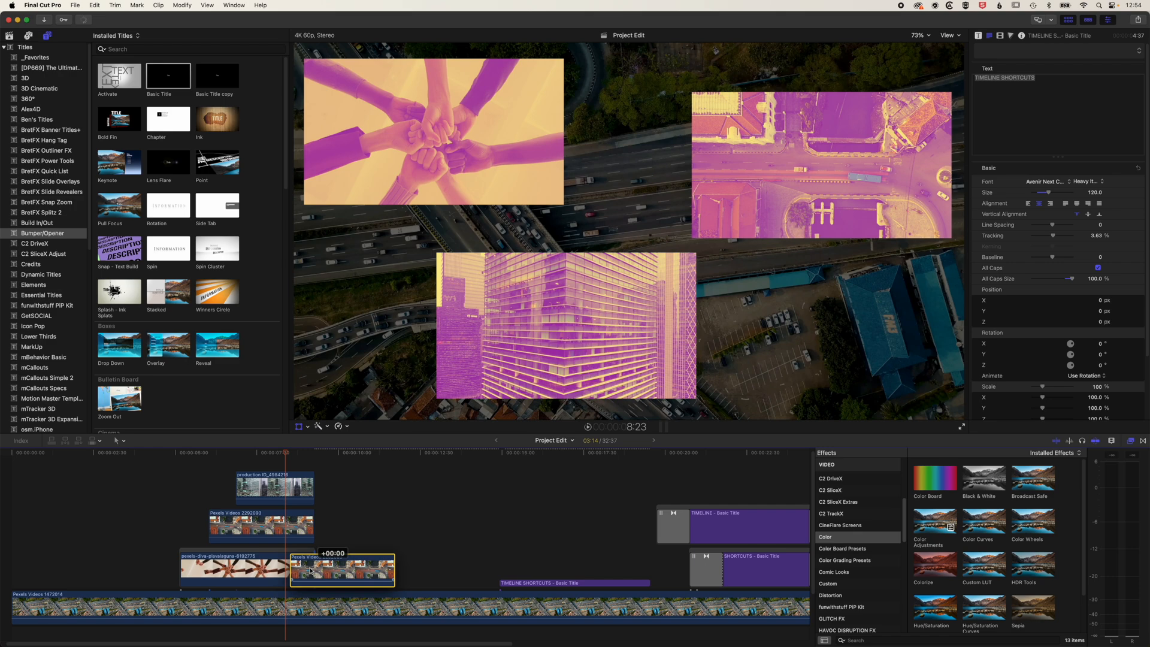
Step: Add a street clip copy after the hands clip and paste the hands clip's position, scale and colour
left_click(245, 568)
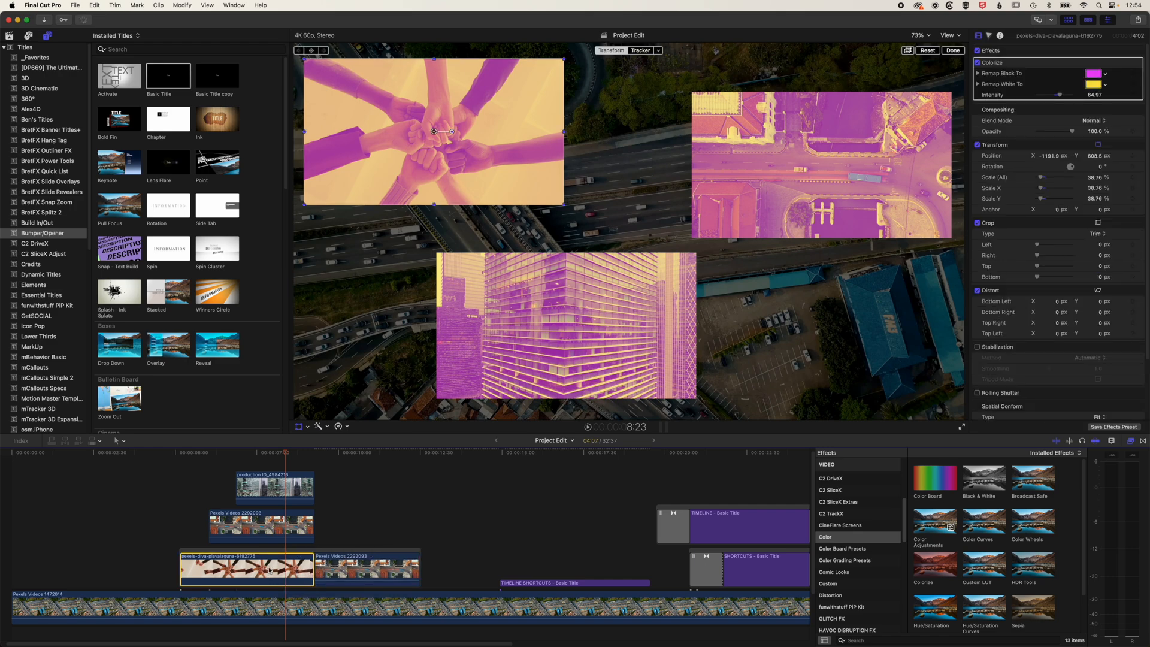
left_click(366, 568)
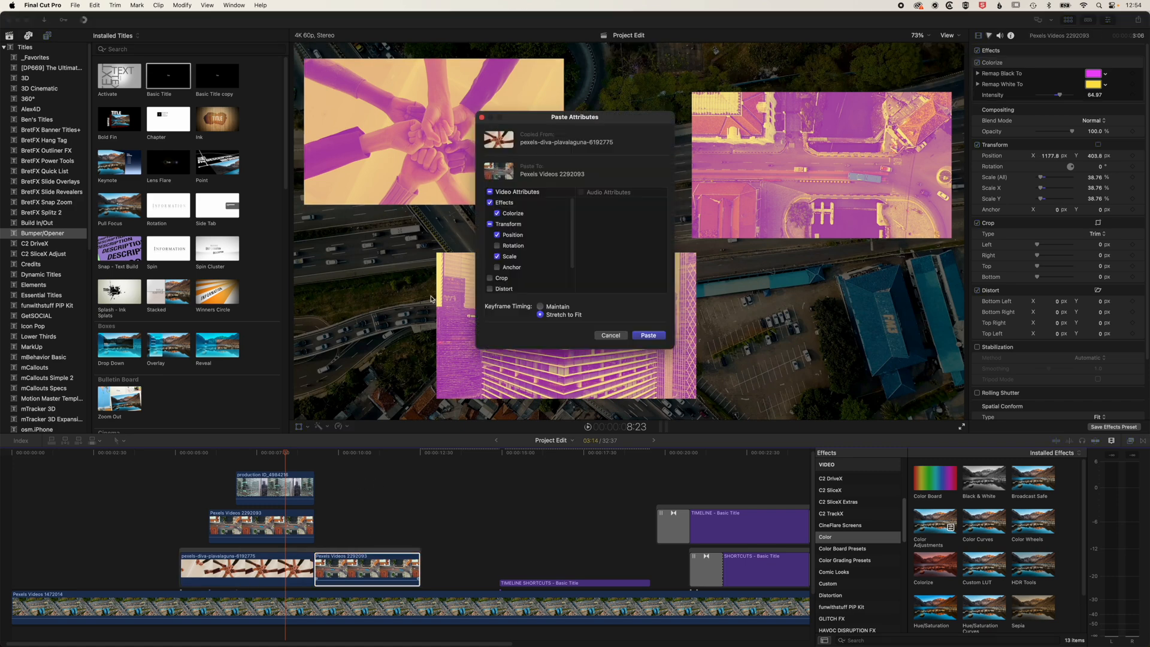
left_click(646, 336)
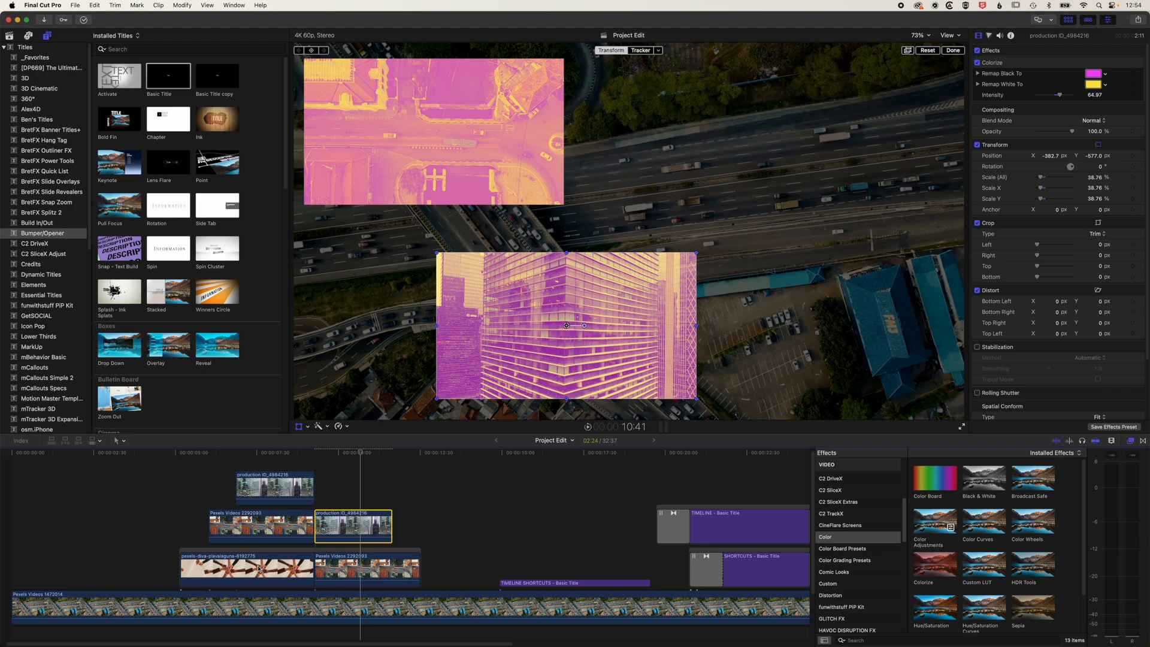
Step: Add a building clip copy after the street clip and paste the street clip's position, scale and colour
left_click(380, 486)
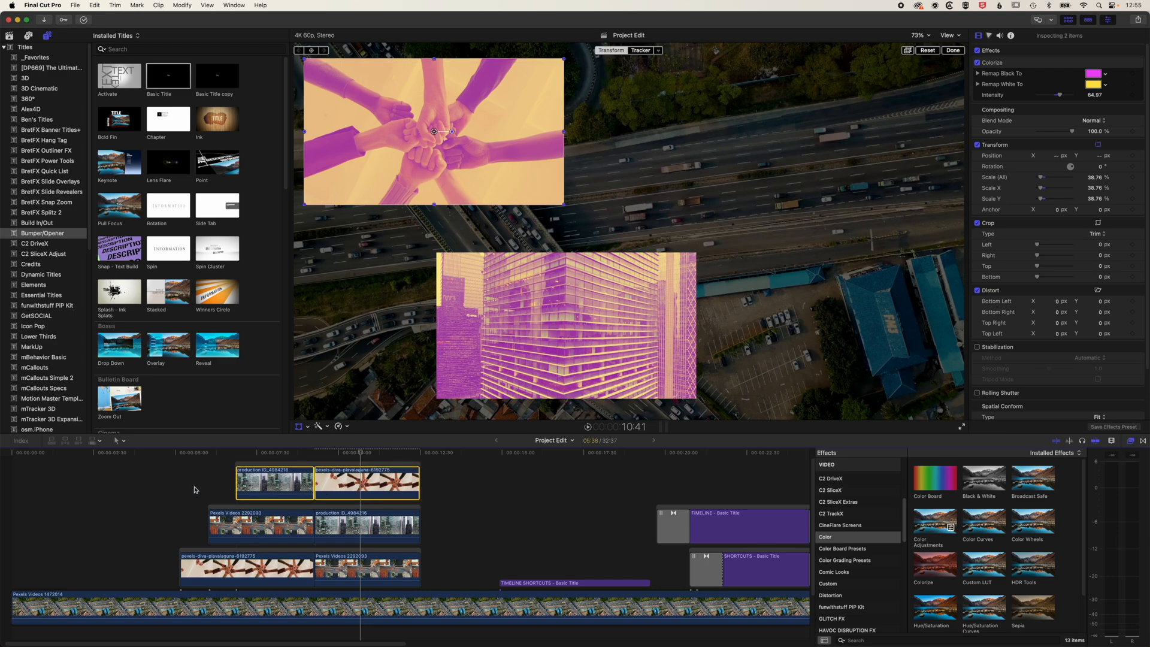
left_click(260, 525)
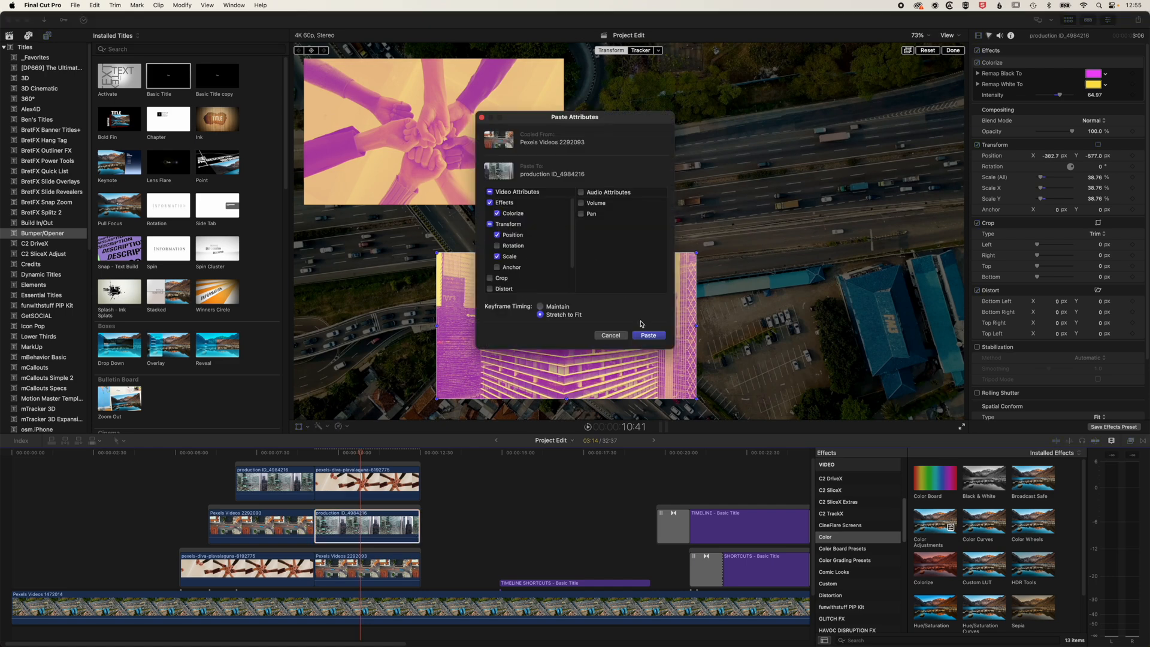
left_click(647, 335)
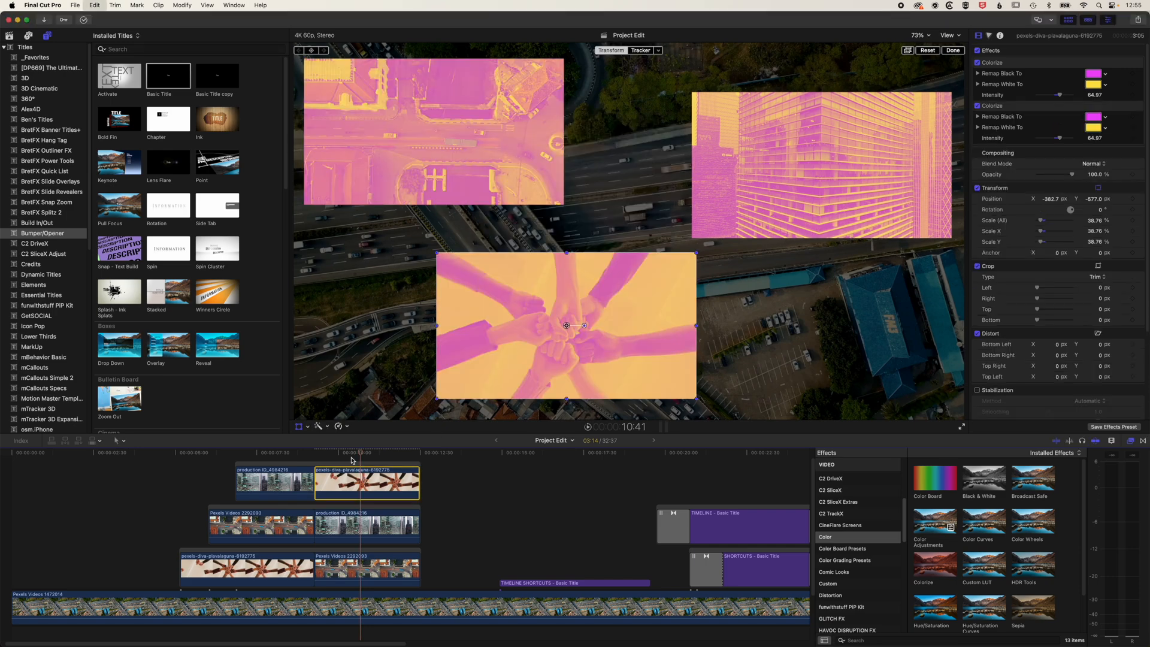
left_click(285, 453)
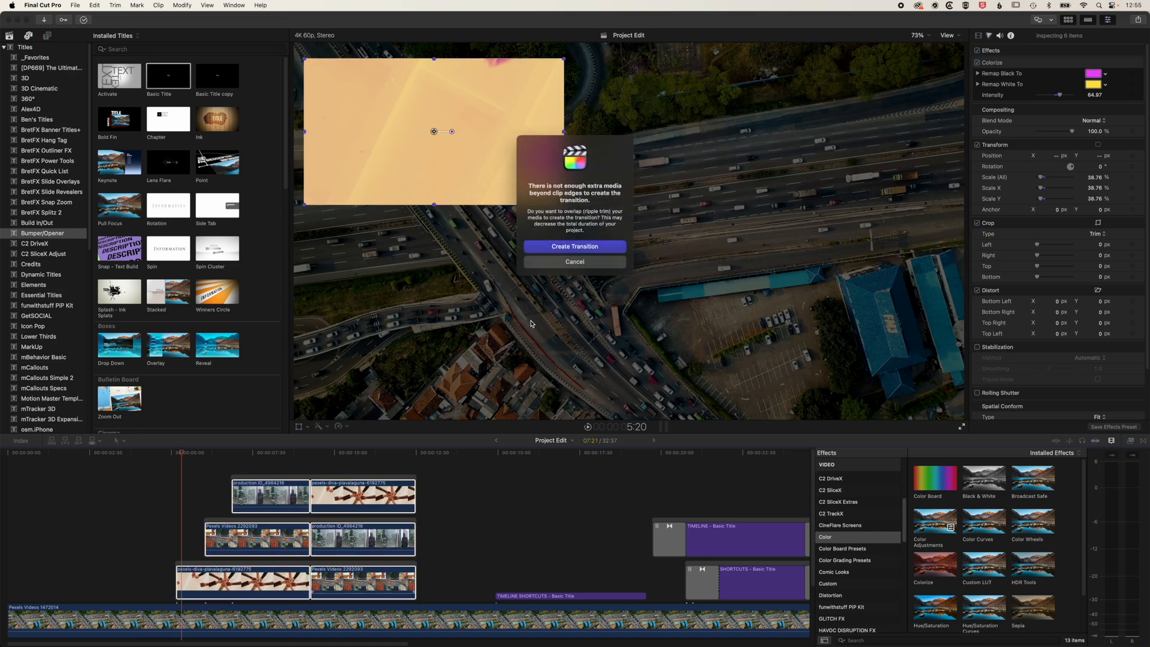
mouse_move(579, 176)
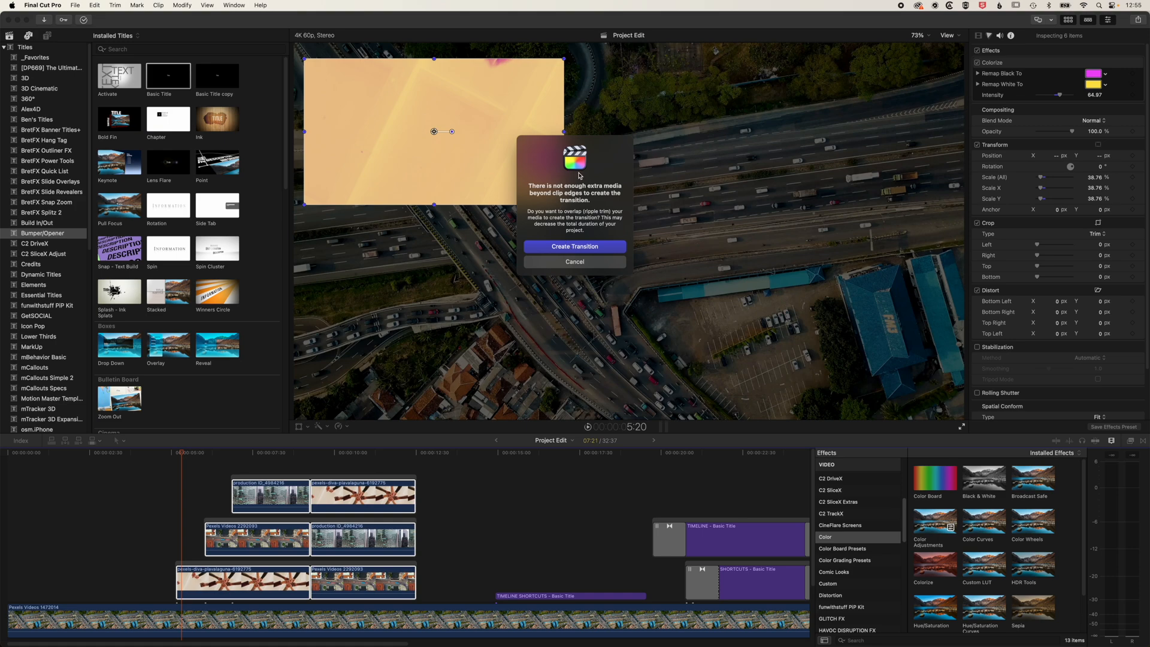
Step: Create the cross dissolves despite trimming, add them to the TIMELINE SHORTCUTS title, and preview
left_click(575, 246)
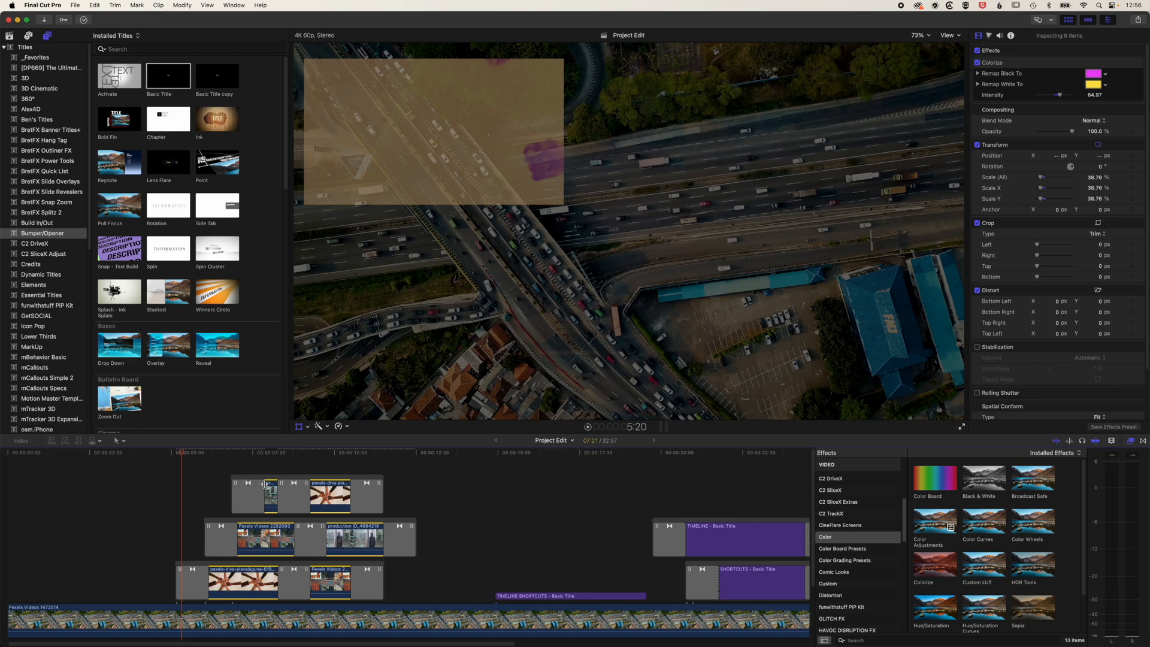
left_click(176, 453)
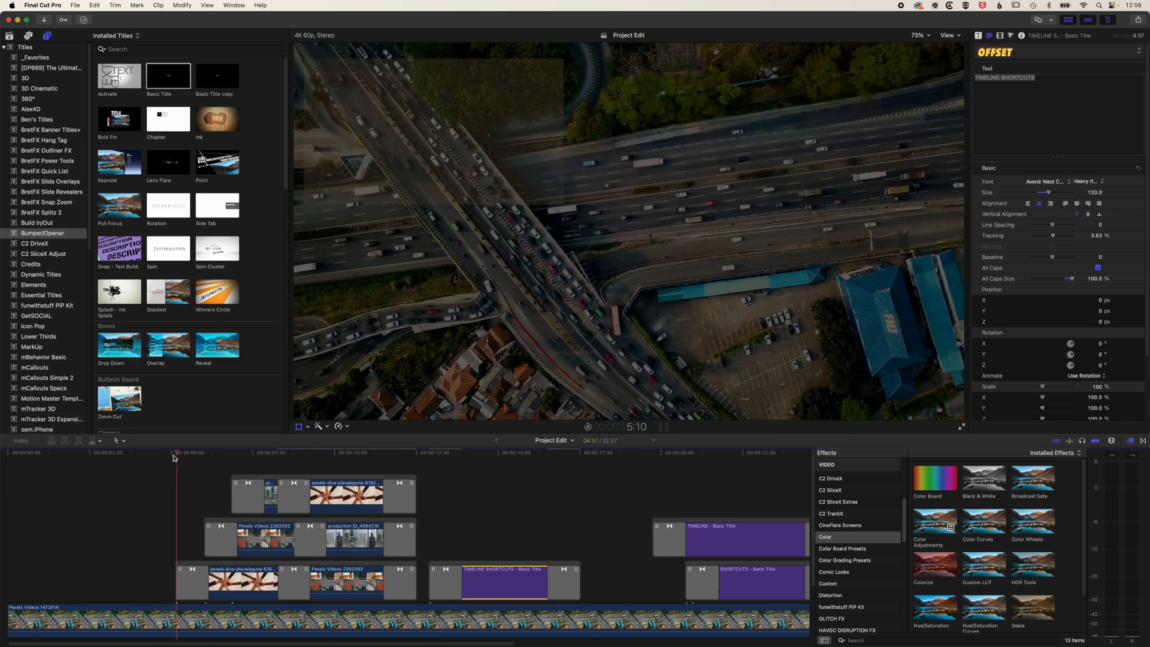
left_click(247, 453)
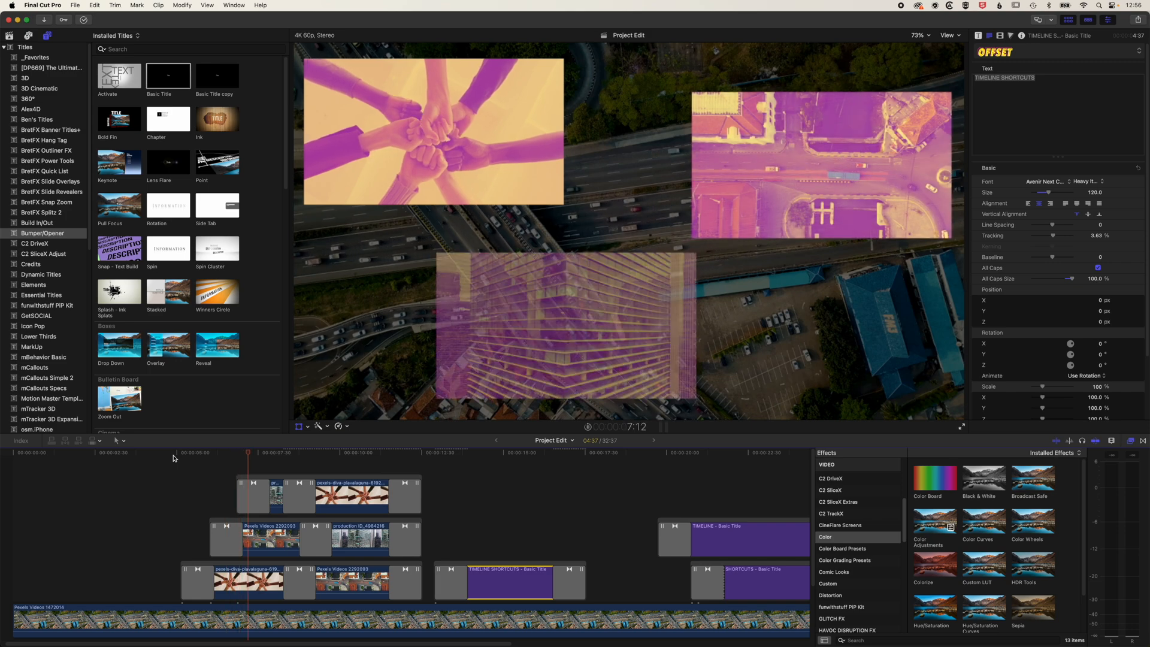